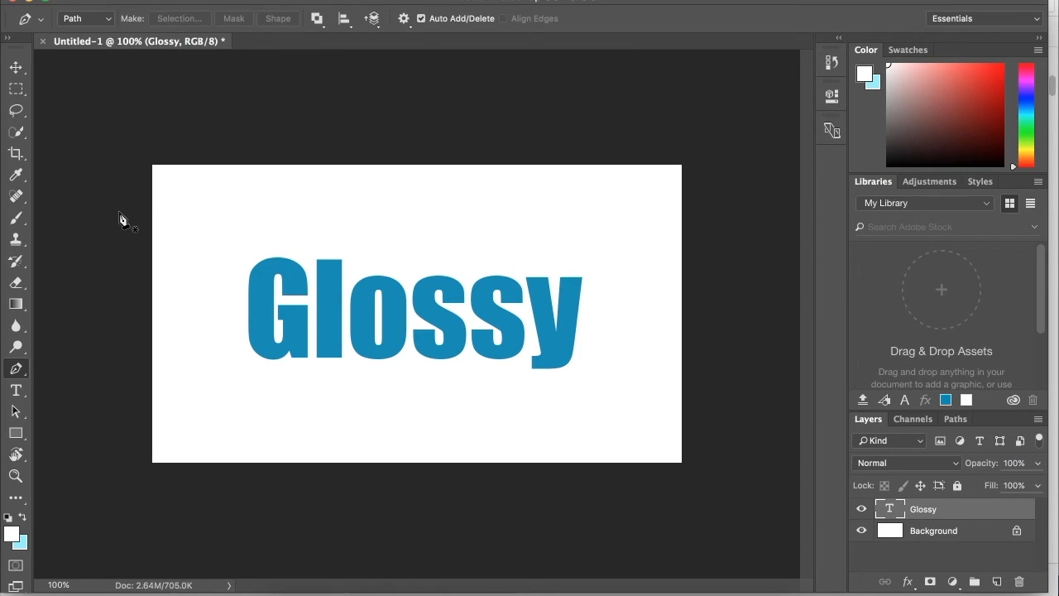
{"action": "mouse_move", "coordinate": [230, 296]}
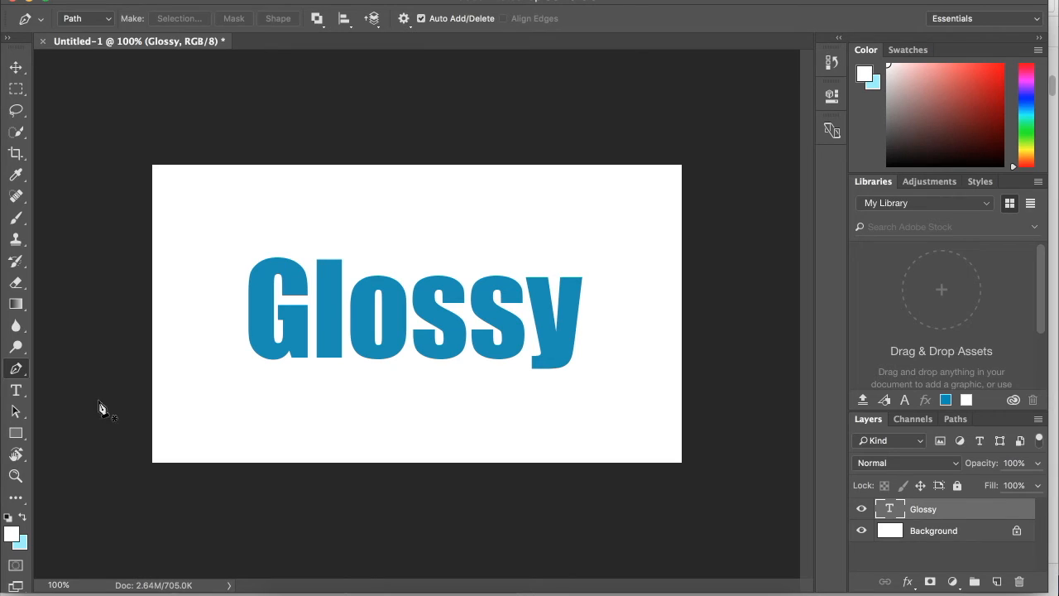
{"action": "mouse_move", "coordinate": [235, 298]}
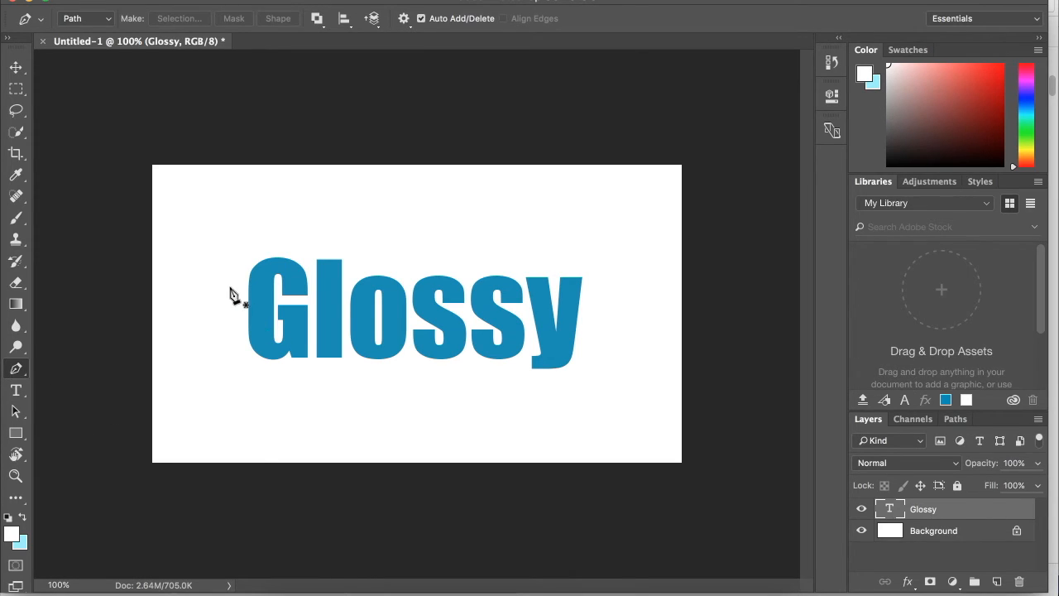
{"action": "mouse_move", "coordinate": [205, 329]}
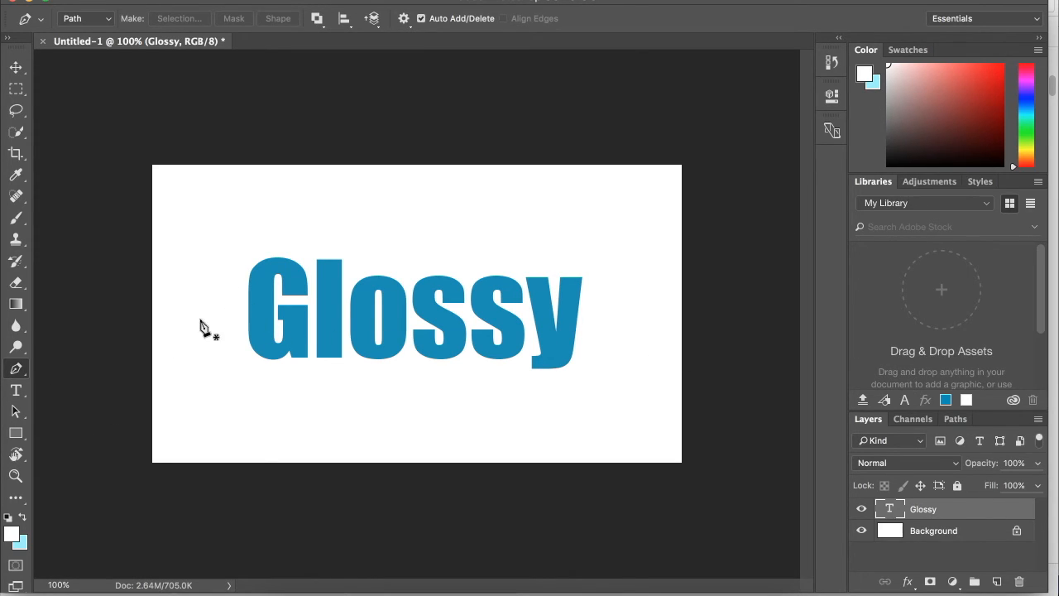
{"action": "mouse_move", "coordinate": [230, 318]}
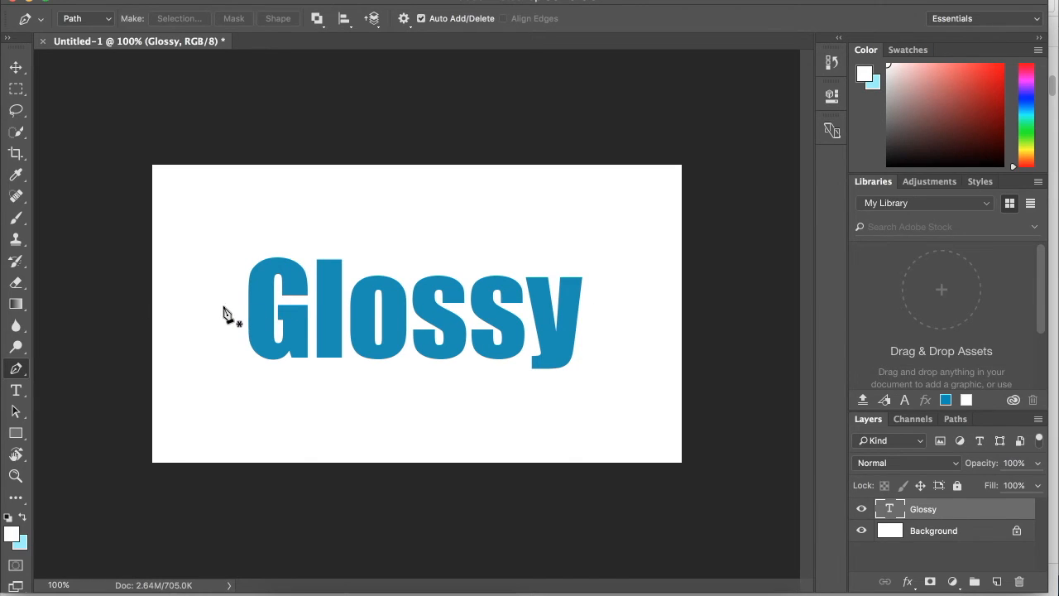
- Lay the curved top edge of the path across Glossy and begin closing it with a corner point below left
{"action": "left_click_drag", "start_coordinate": [223, 304], "coordinate": [638, 306]}
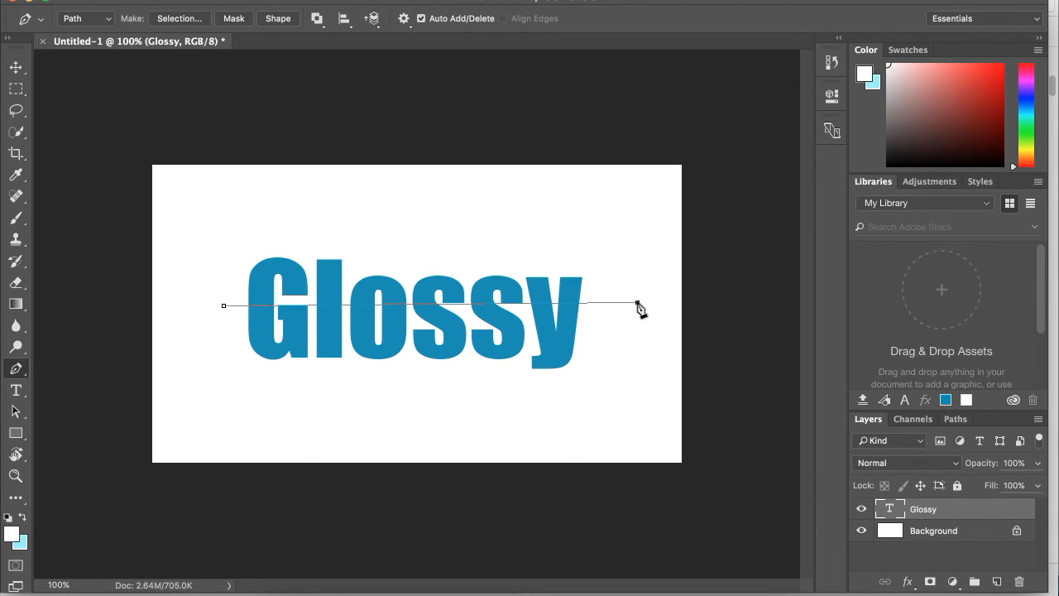
{"action": "left_click_drag", "start_coordinate": [637, 305], "coordinate": [797, 257]}
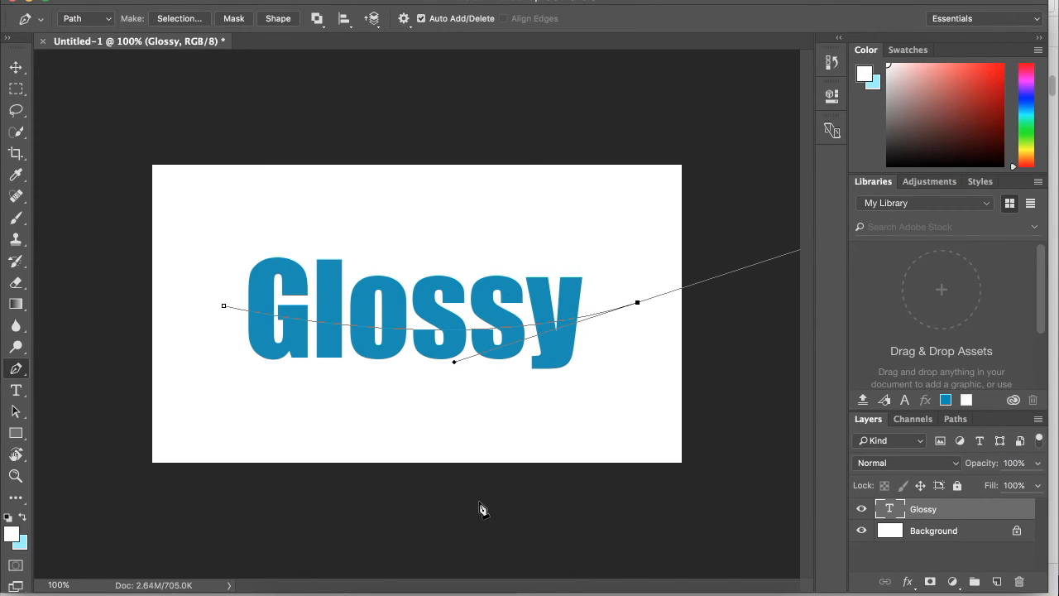
{"action": "mouse_move", "coordinate": [637, 308]}
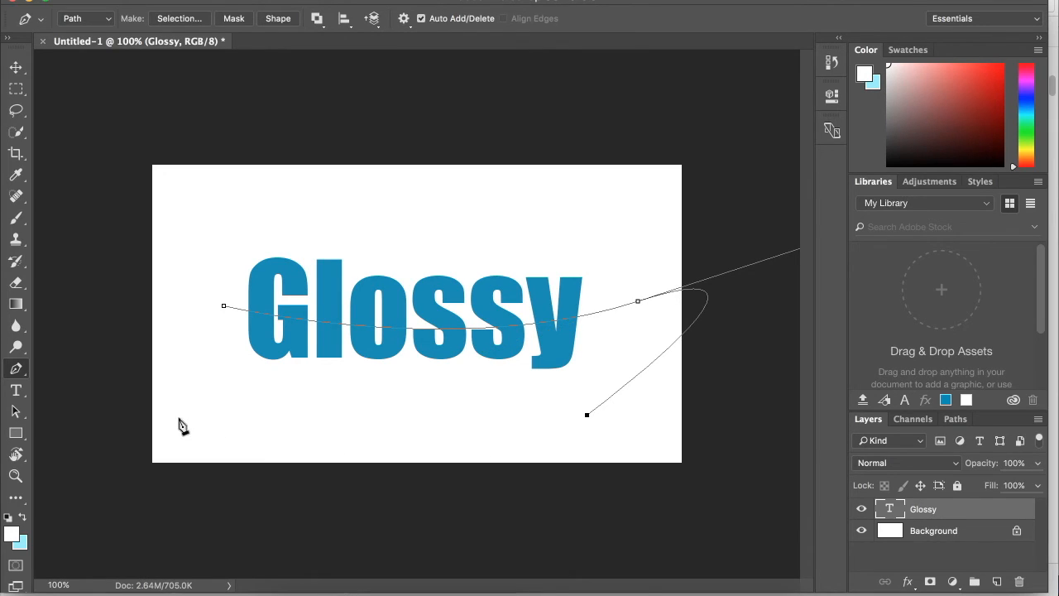
{"action": "left_click", "coordinate": [178, 415]}
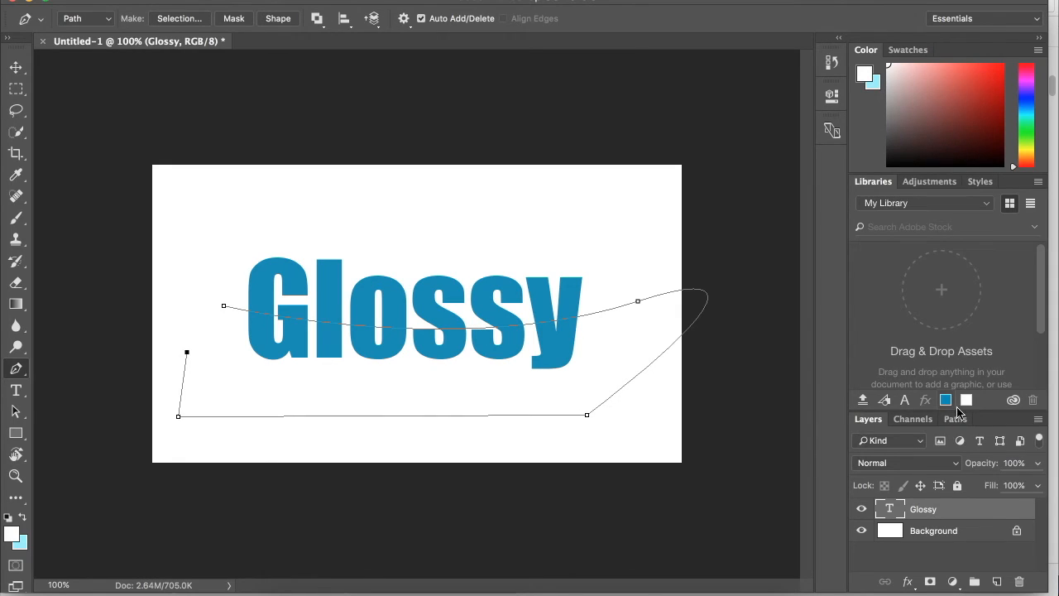
- Convert the drawn Work Path into an active selection via Make Selection
{"action": "left_click", "coordinate": [956, 418]}
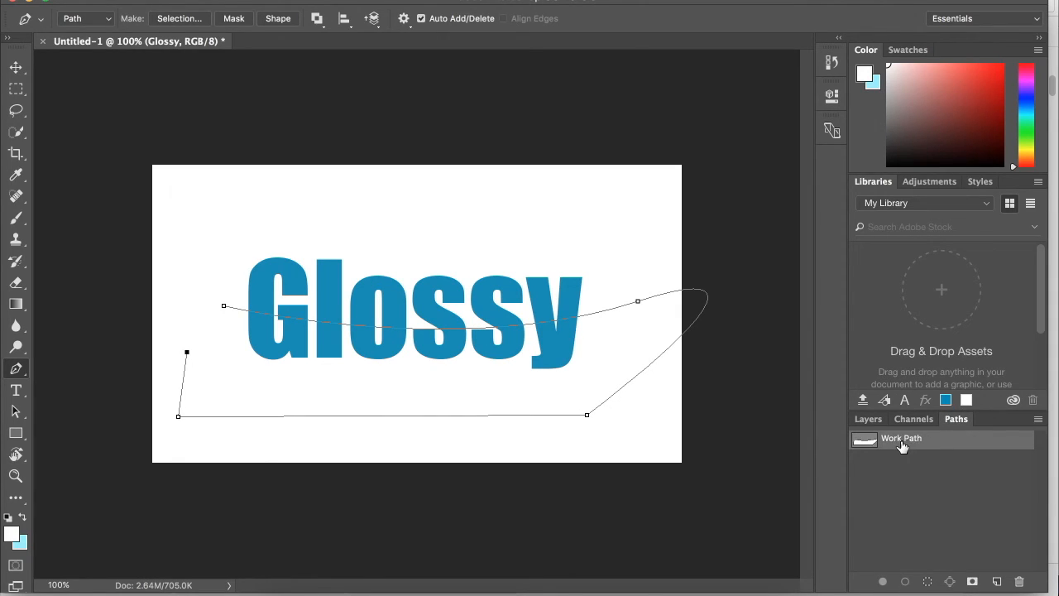
{"action": "right_click", "coordinate": [900, 437]}
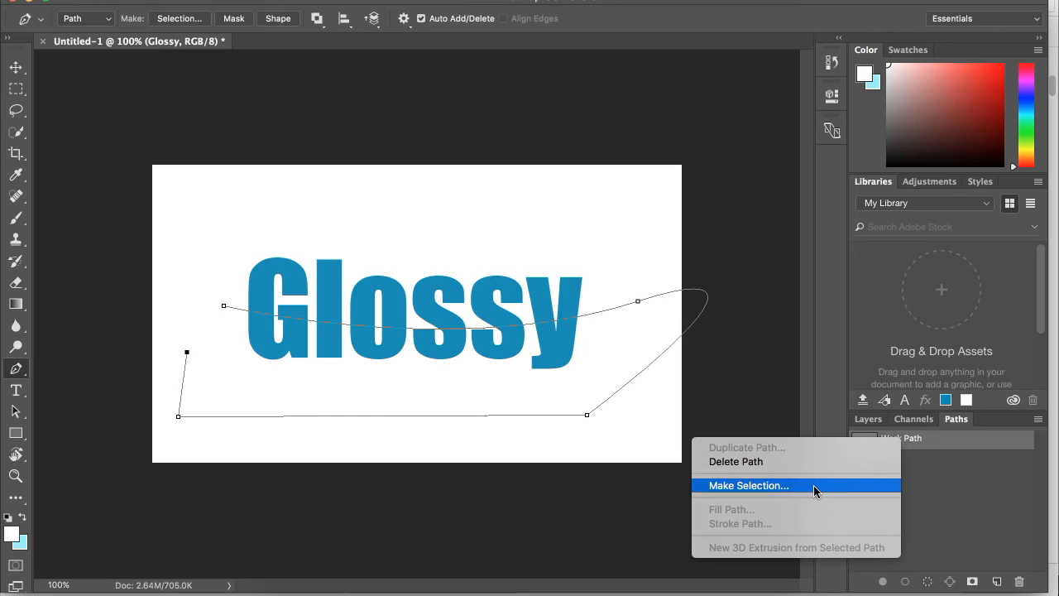
{"action": "left_click", "coordinate": [747, 485]}
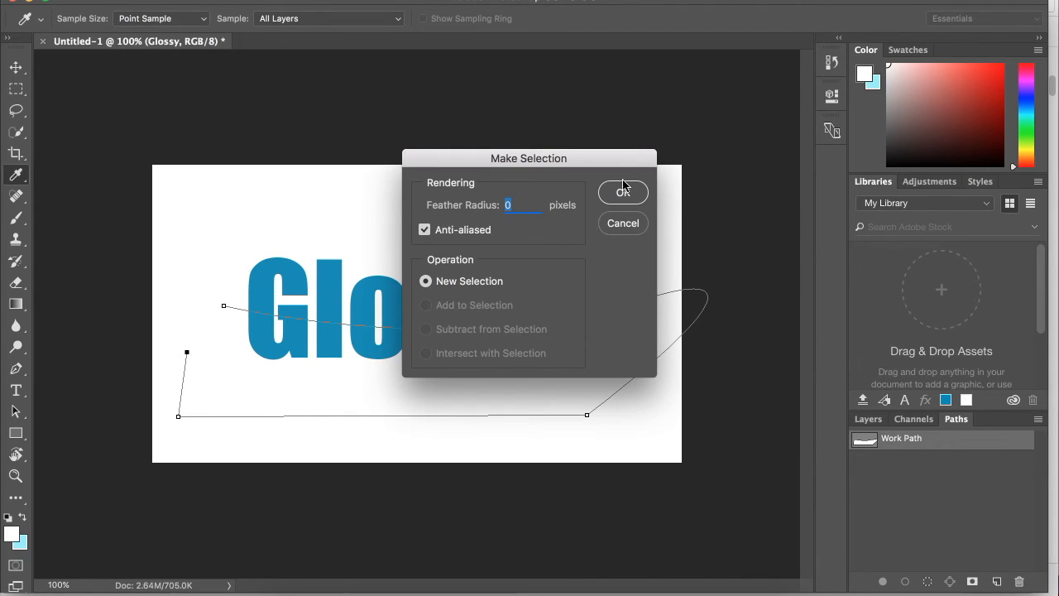
{"action": "left_click", "coordinate": [622, 192]}
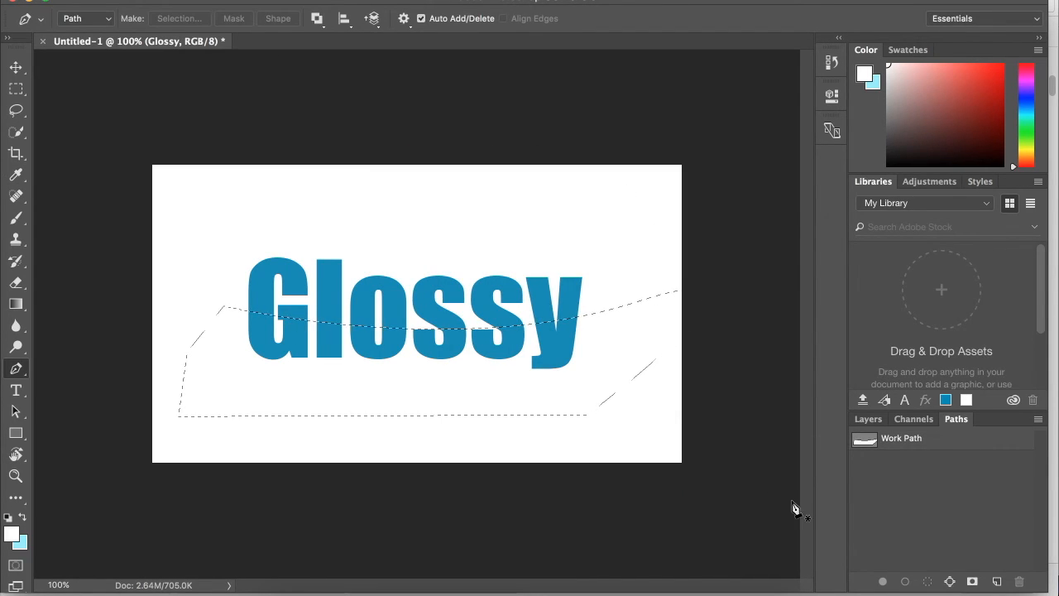
- Add an empty layer above the text and set black as the Gradient tool's foreground colour
{"action": "left_click", "coordinate": [867, 419]}
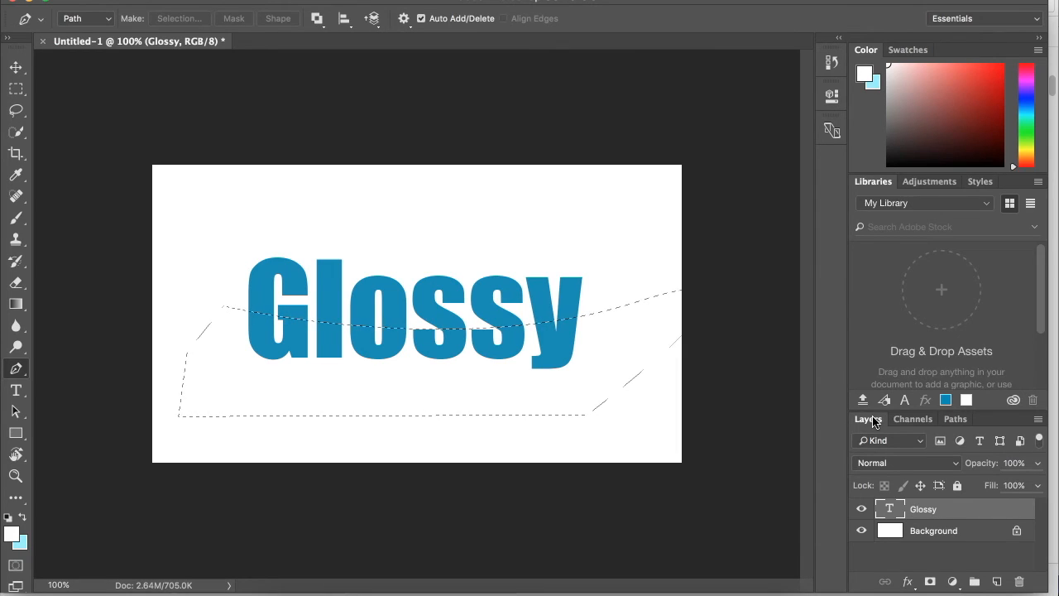
{"action": "left_click", "coordinate": [996, 581]}
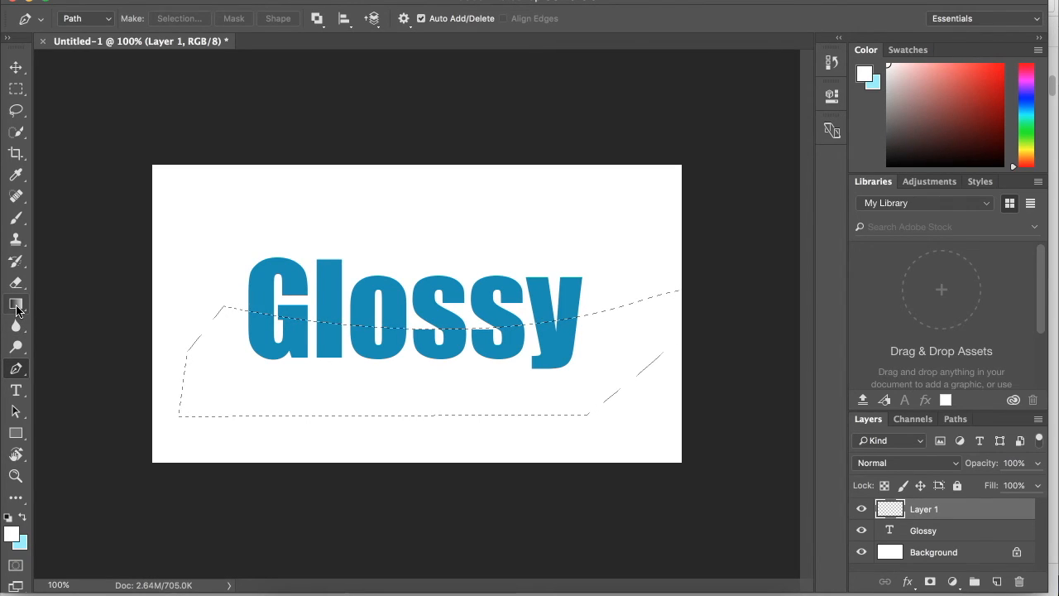
{"action": "left_click", "coordinate": [14, 305]}
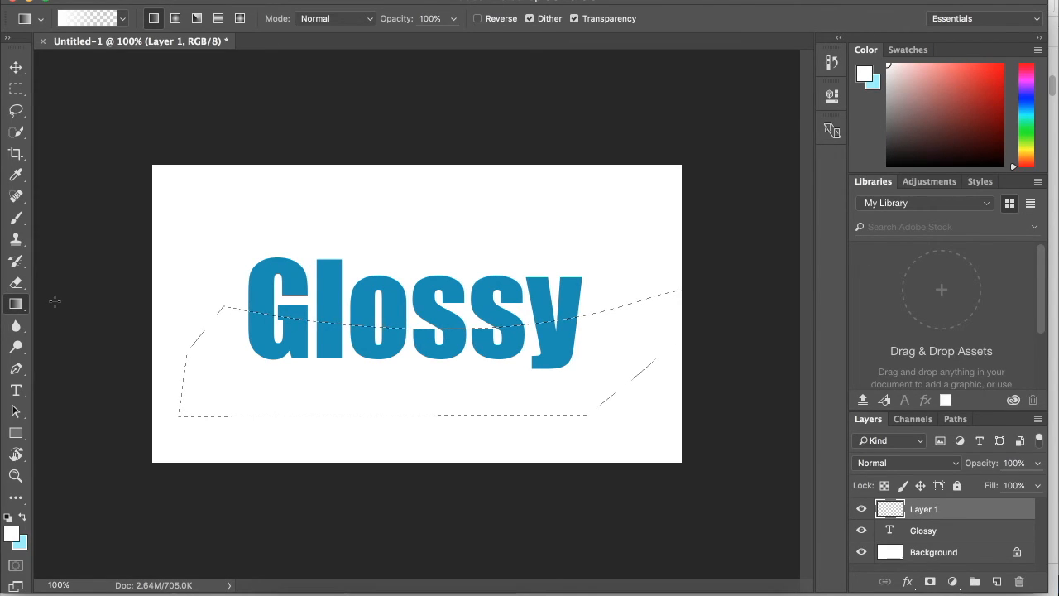
{"action": "left_click", "coordinate": [13, 537]}
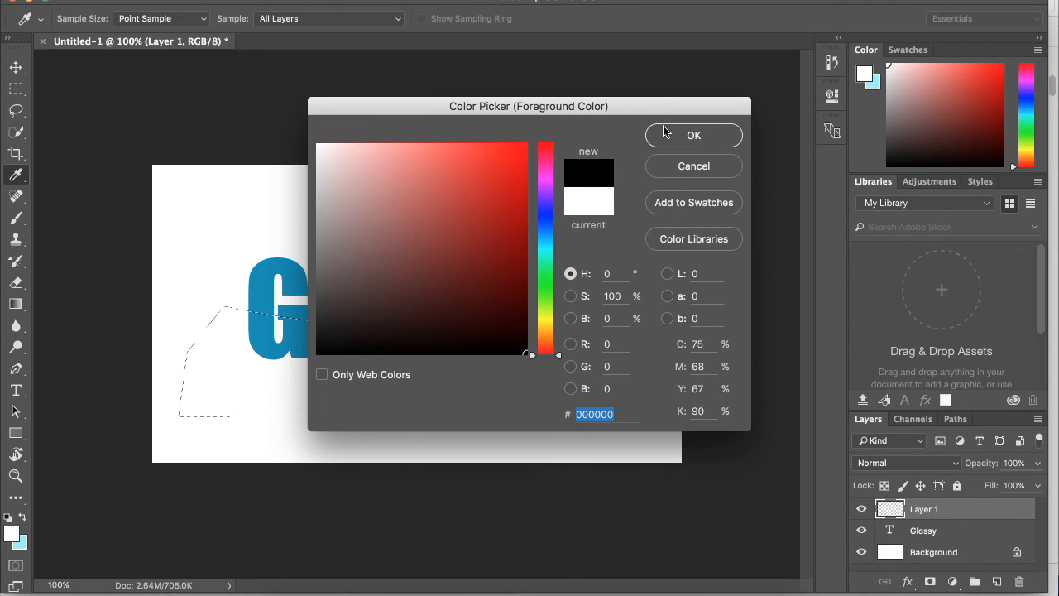
{"action": "left_click", "coordinate": [693, 136]}
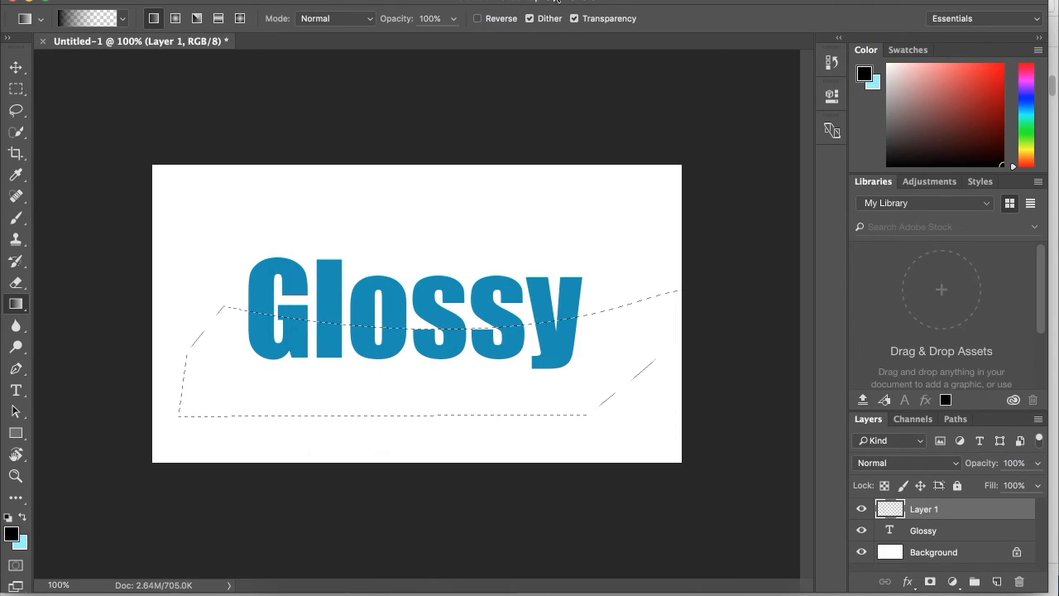
- Edit the gradient to black fading to transparent with an extra opacity stop and confirm it
{"action": "left_click", "coordinate": [86, 19]}
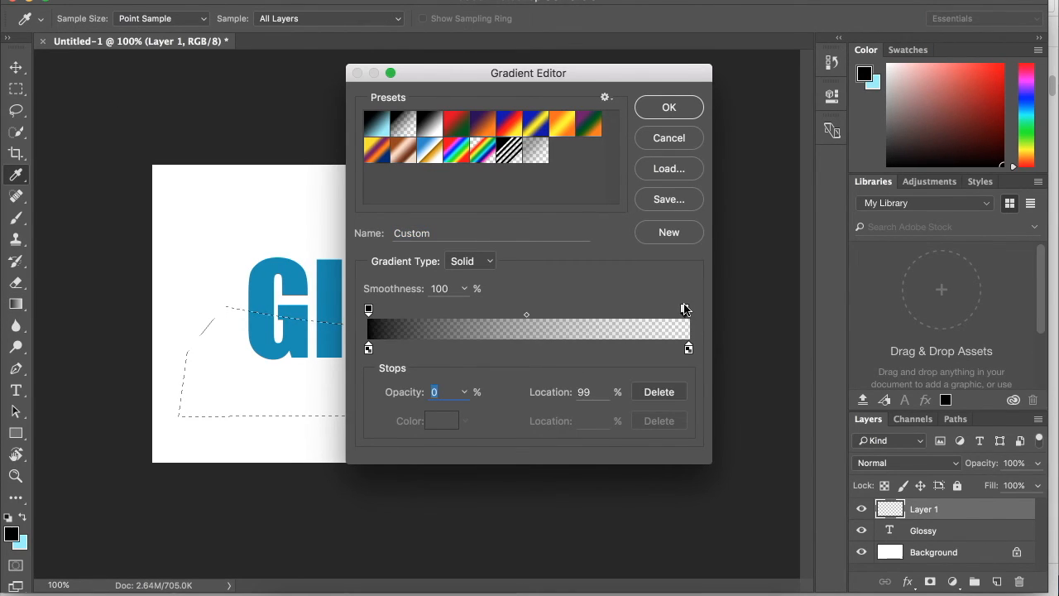
{"action": "left_click_drag", "start_coordinate": [685, 310], "coordinate": [412, 310]}
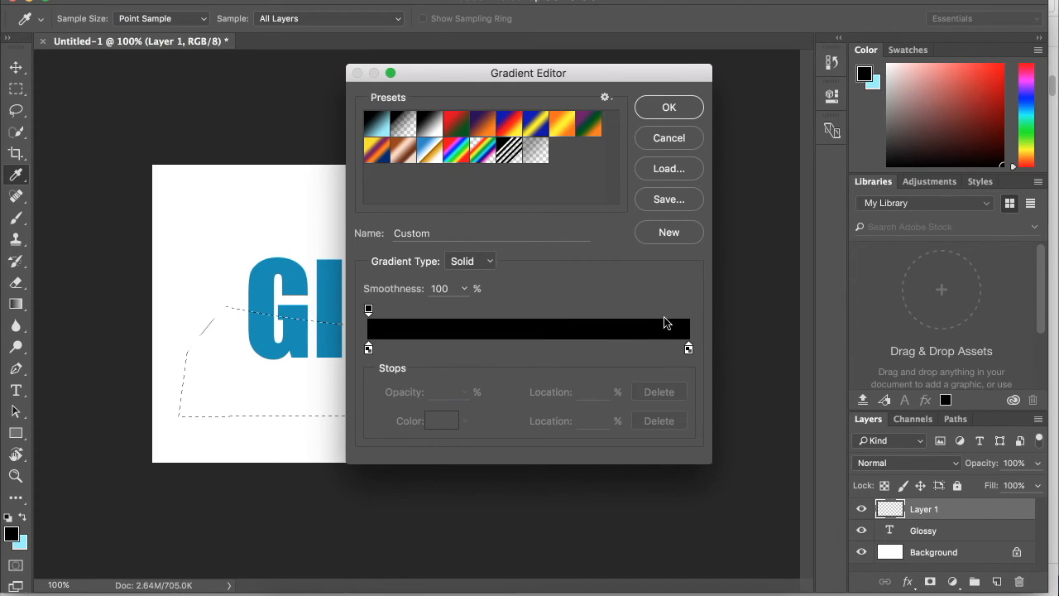
{"action": "mouse_move", "coordinate": [543, 346]}
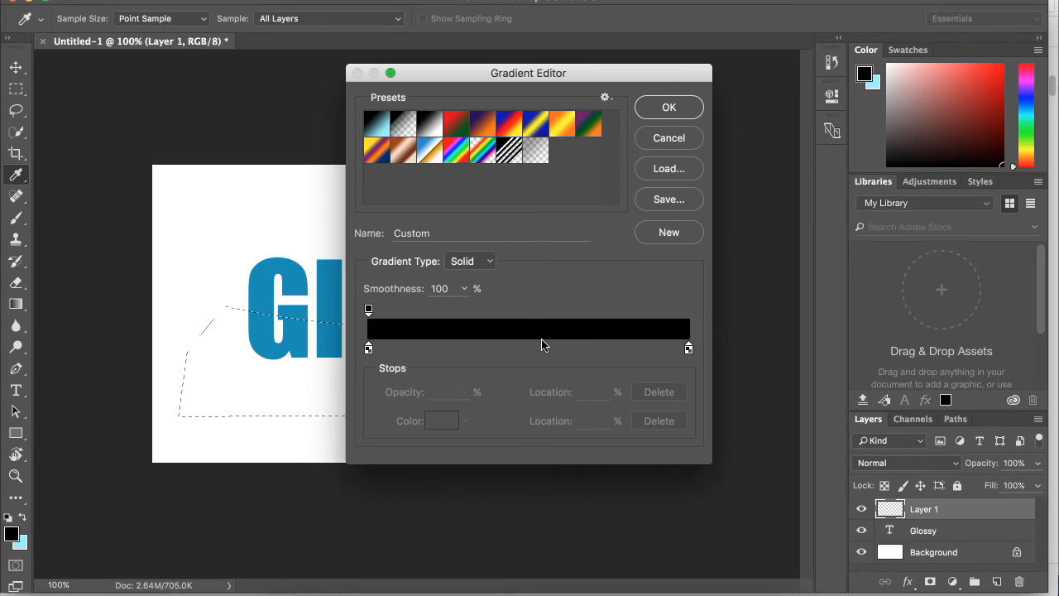
{"action": "left_click", "coordinate": [417, 311]}
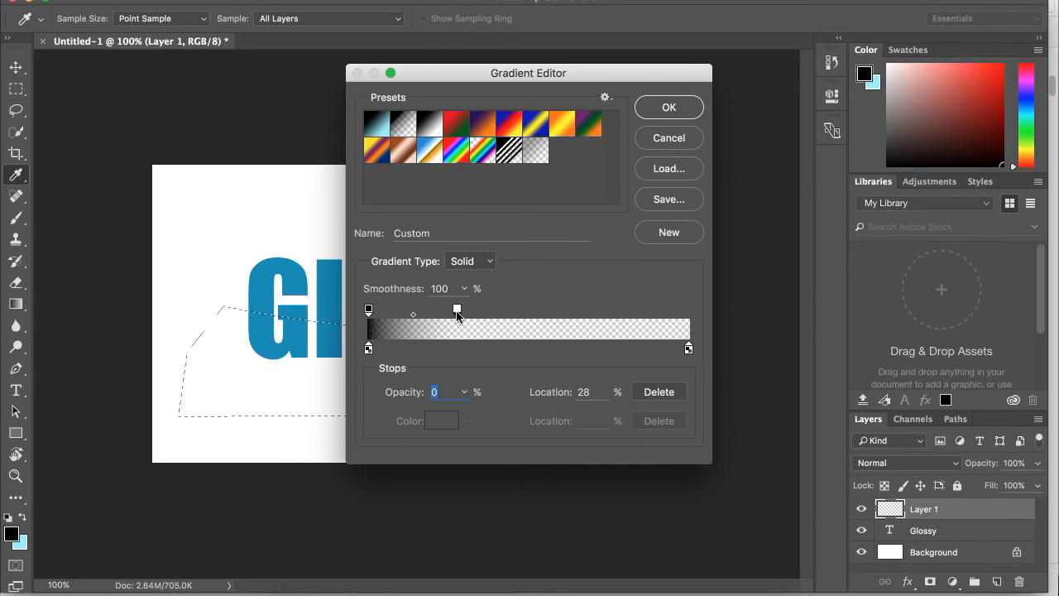
{"action": "left_click", "coordinate": [669, 106]}
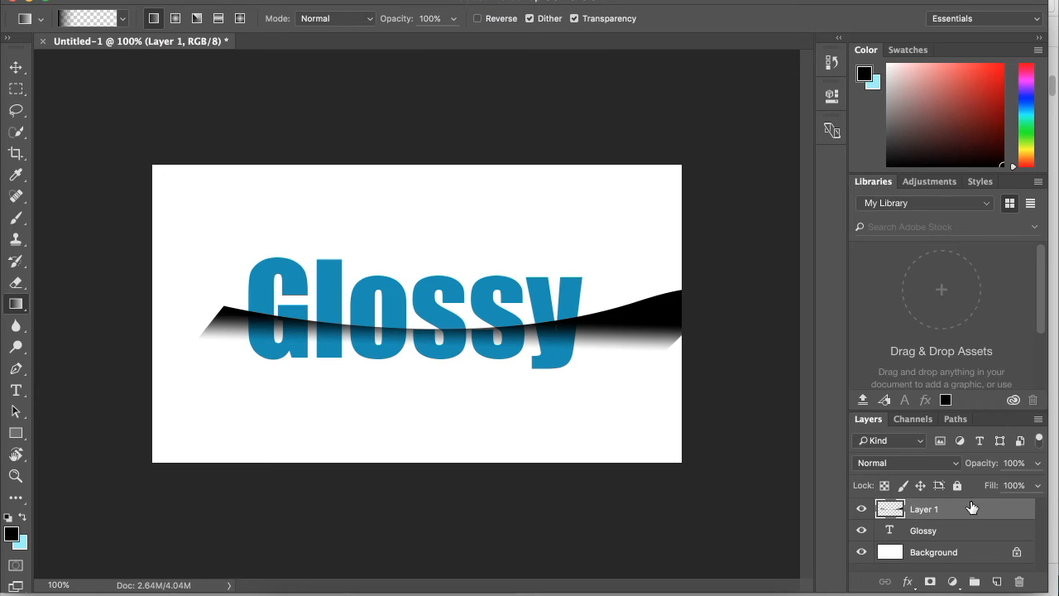
- Make a work path from the Glossy text layer and turn it into a letter-shaped selection
{"action": "left_click", "coordinate": [923, 529]}
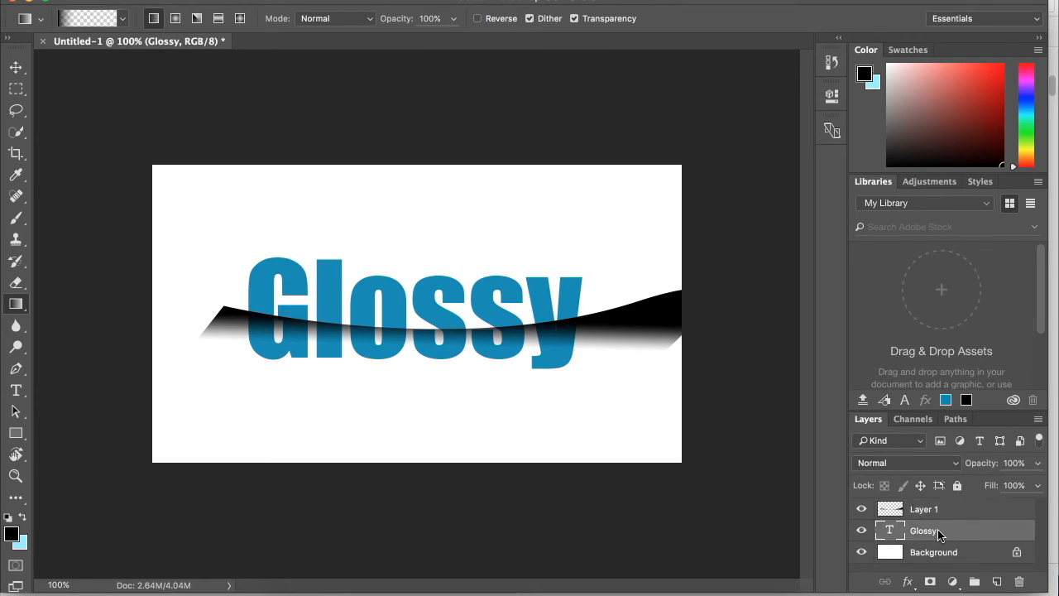
{"action": "mouse_move", "coordinate": [939, 533]}
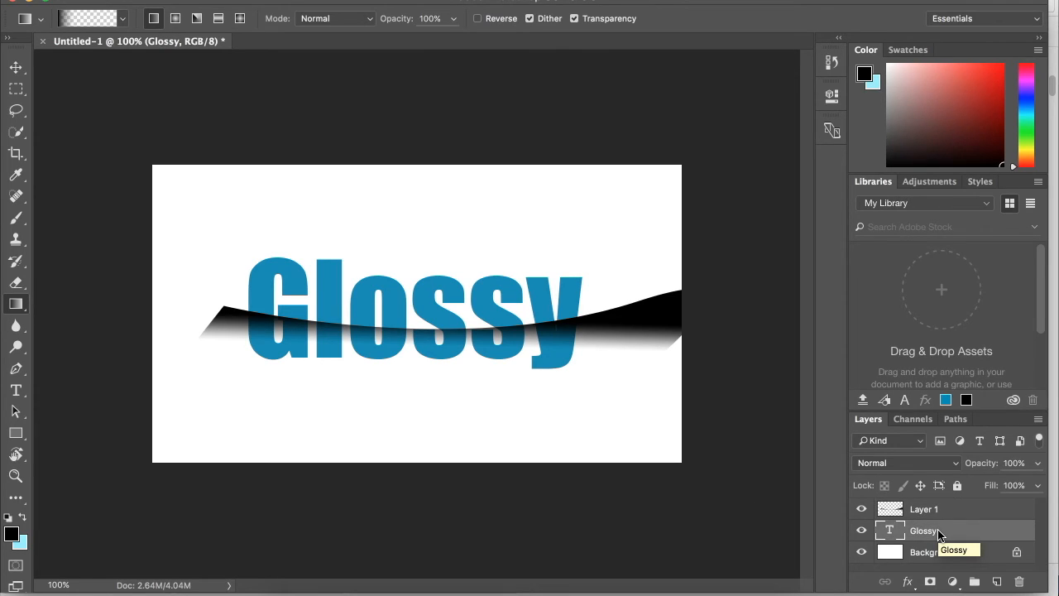
{"action": "right_click", "coordinate": [923, 529]}
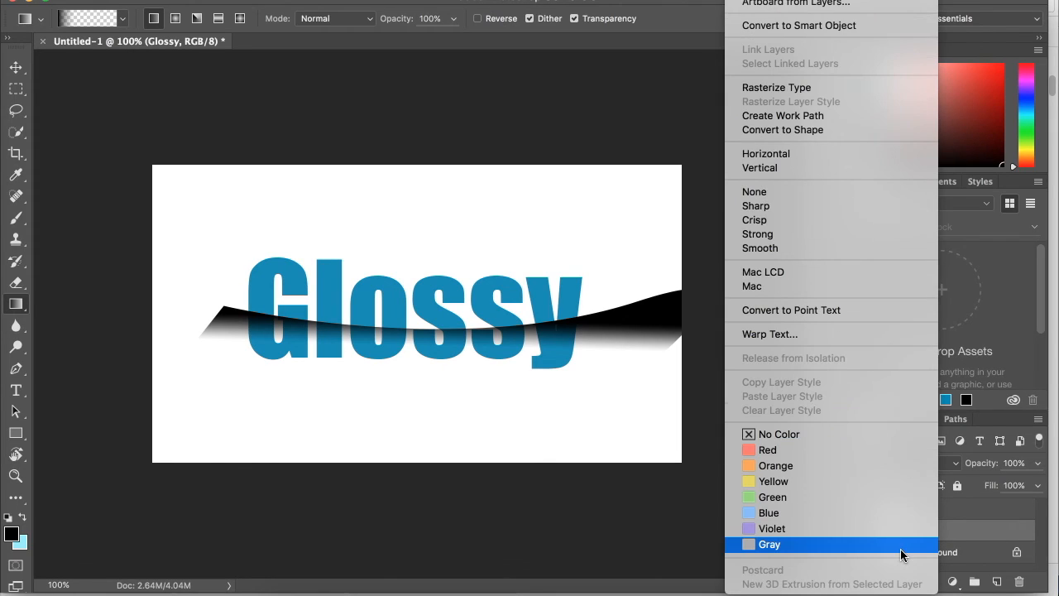
{"action": "mouse_move", "coordinate": [785, 116]}
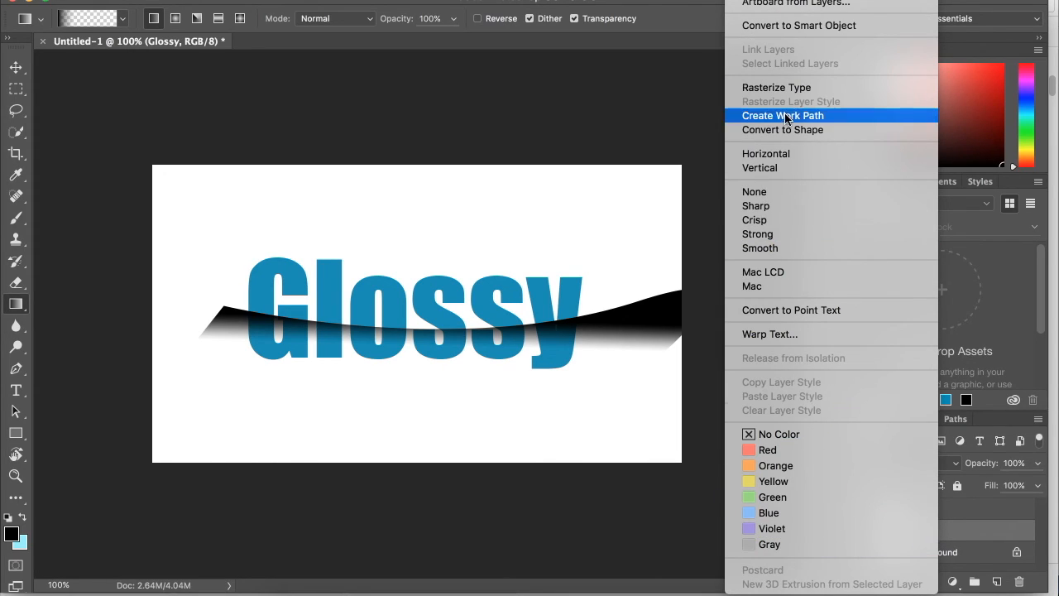
{"action": "left_click", "coordinate": [783, 116]}
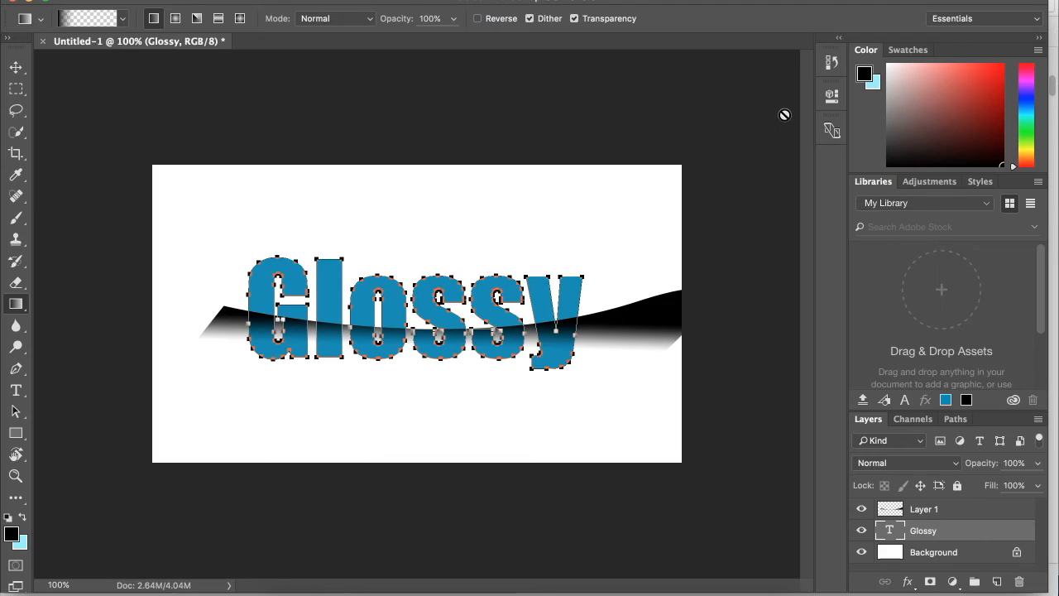
{"action": "left_click", "coordinate": [957, 418]}
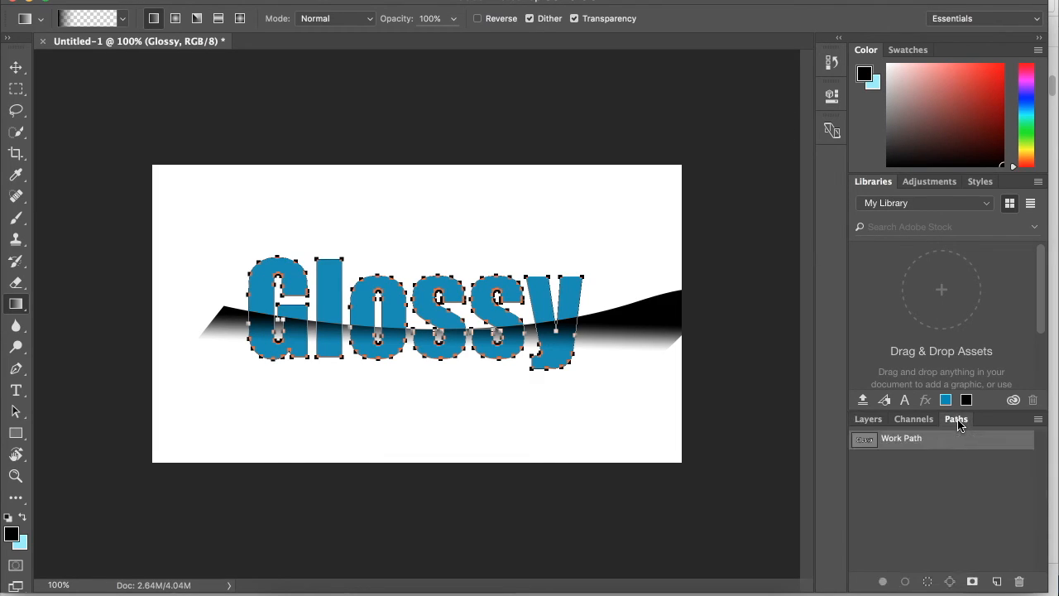
{"action": "right_click", "coordinate": [900, 437]}
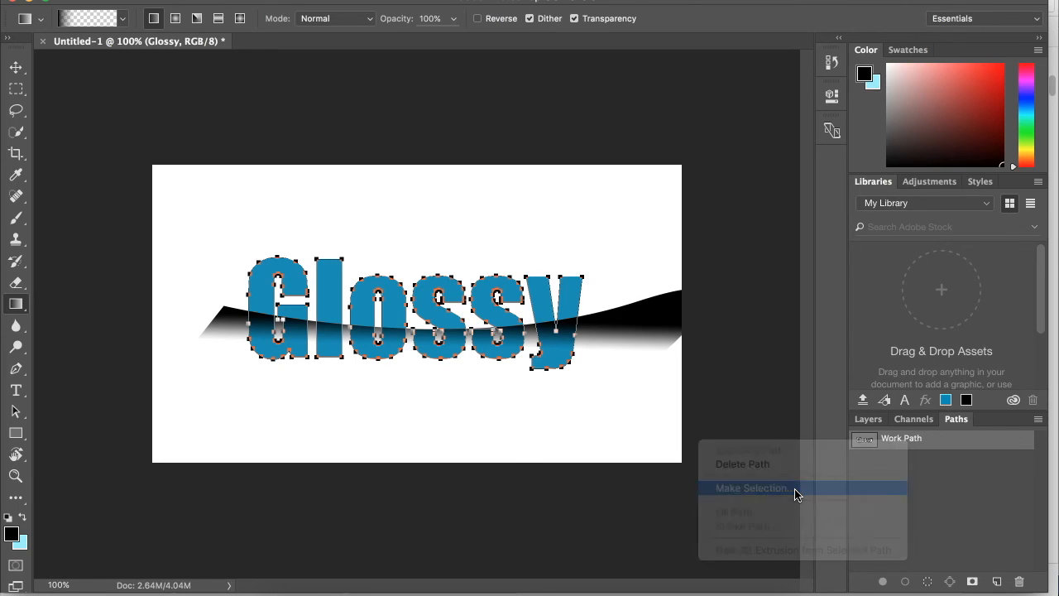
{"action": "left_click", "coordinate": [751, 487]}
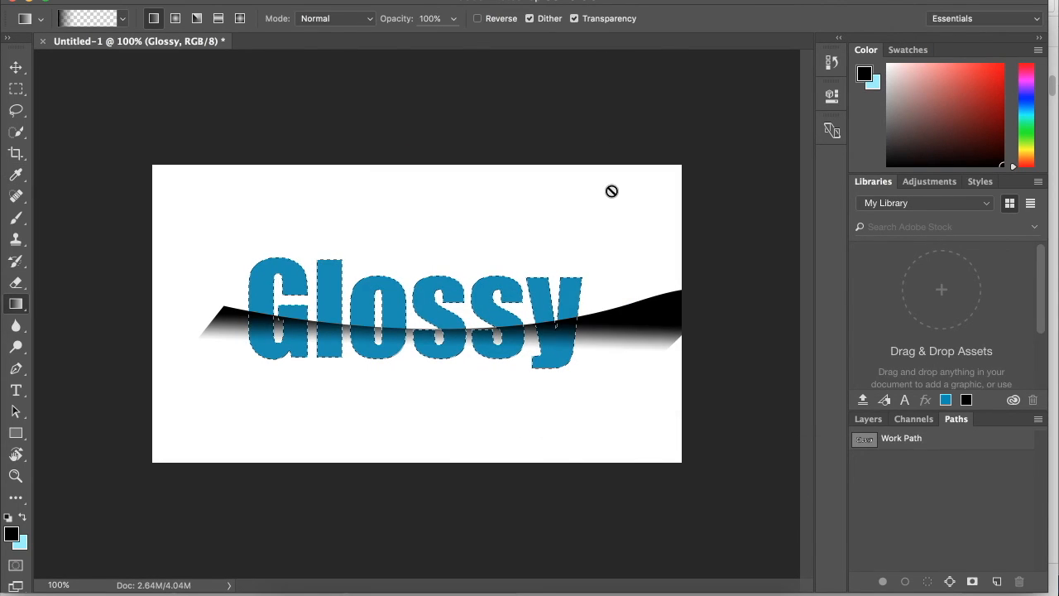
- Copy the black band pixels inside the letters from Layer 1 and paste them as Layer 2
{"action": "left_click", "coordinate": [867, 419]}
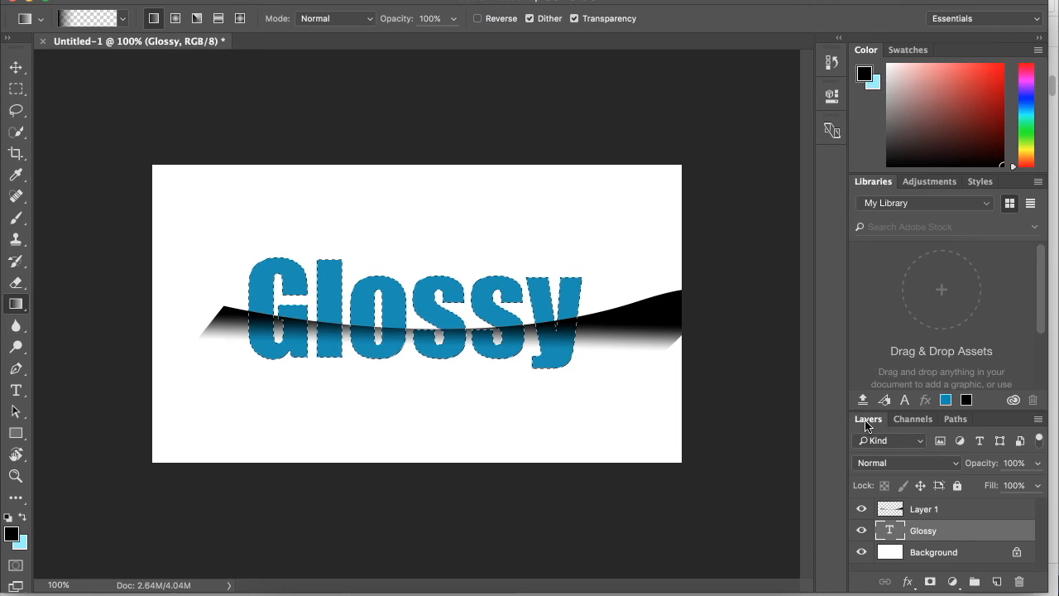
{"action": "left_click", "coordinate": [923, 510]}
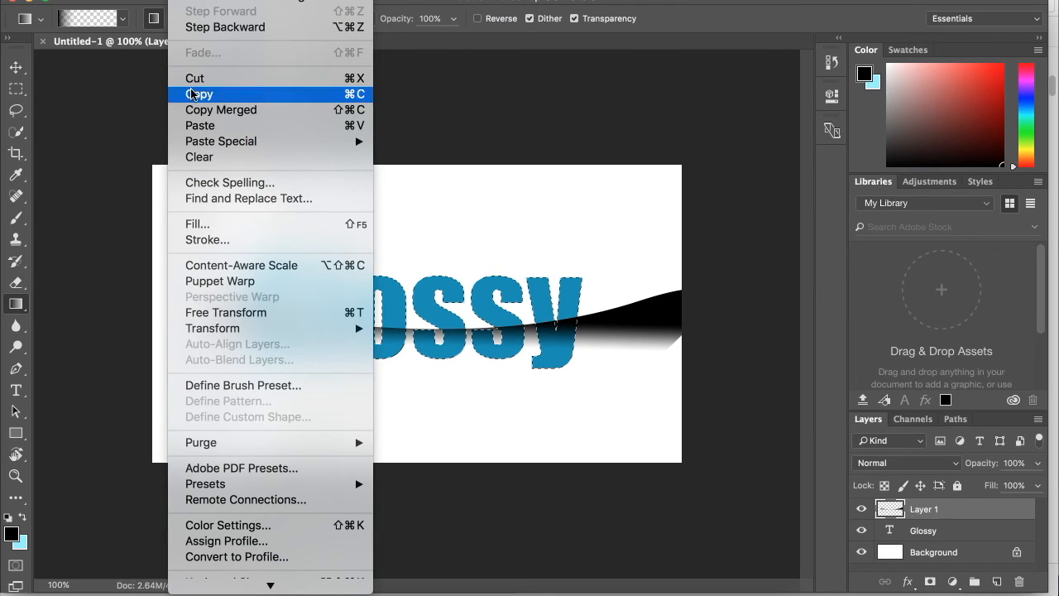
{"action": "left_click", "coordinate": [200, 93]}
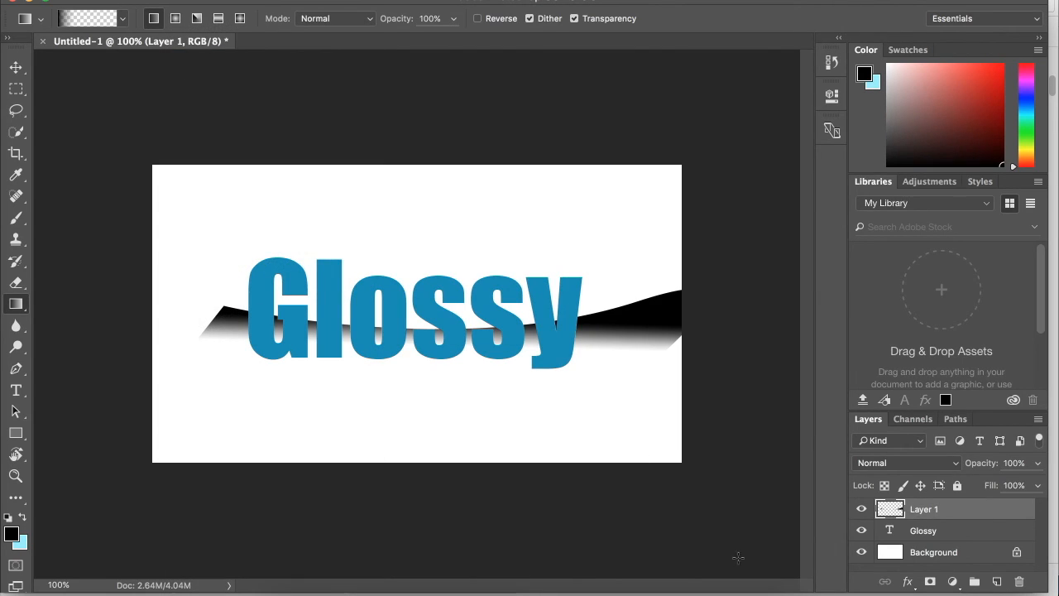
{"action": "left_click", "coordinate": [860, 509]}
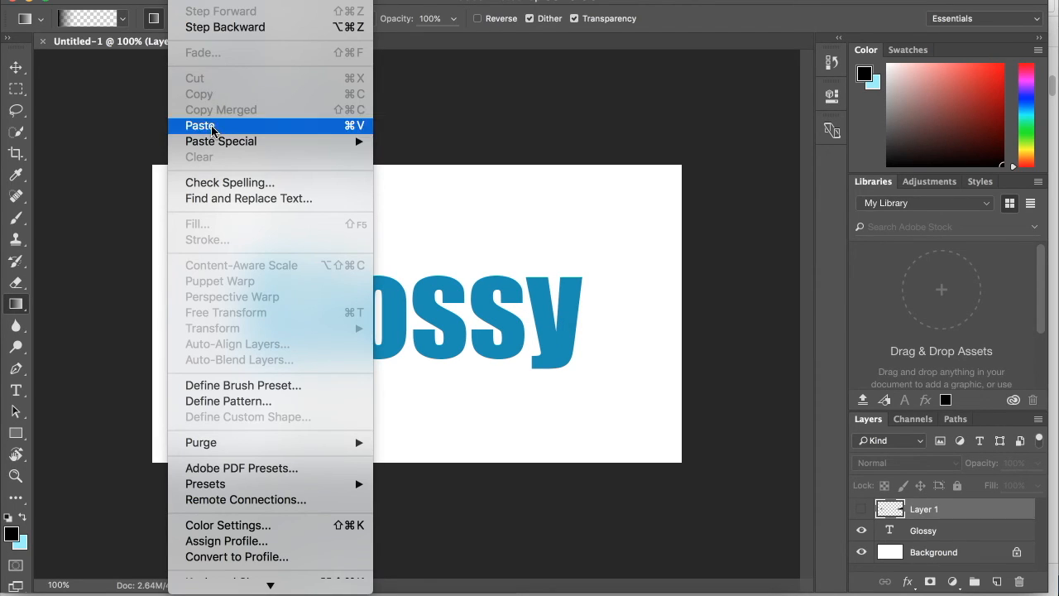
{"action": "left_click", "coordinate": [200, 126]}
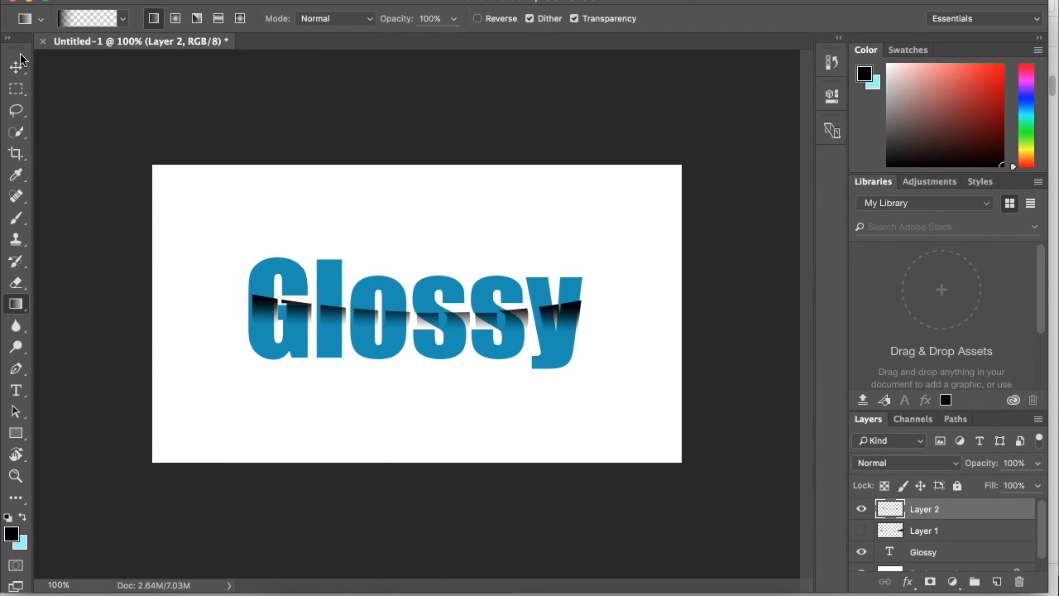
- Drag Layer 2 with the Move tool until the band sits across the lower half of Glossy
{"action": "left_click", "coordinate": [15, 66]}
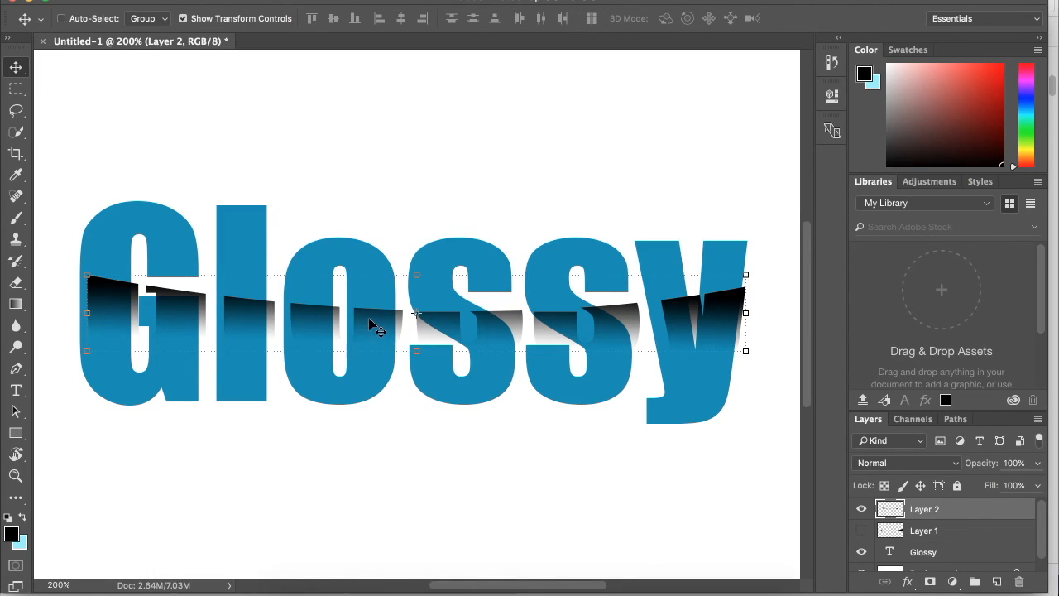
{"action": "left_click_drag", "start_coordinate": [377, 322], "coordinate": [394, 331]}
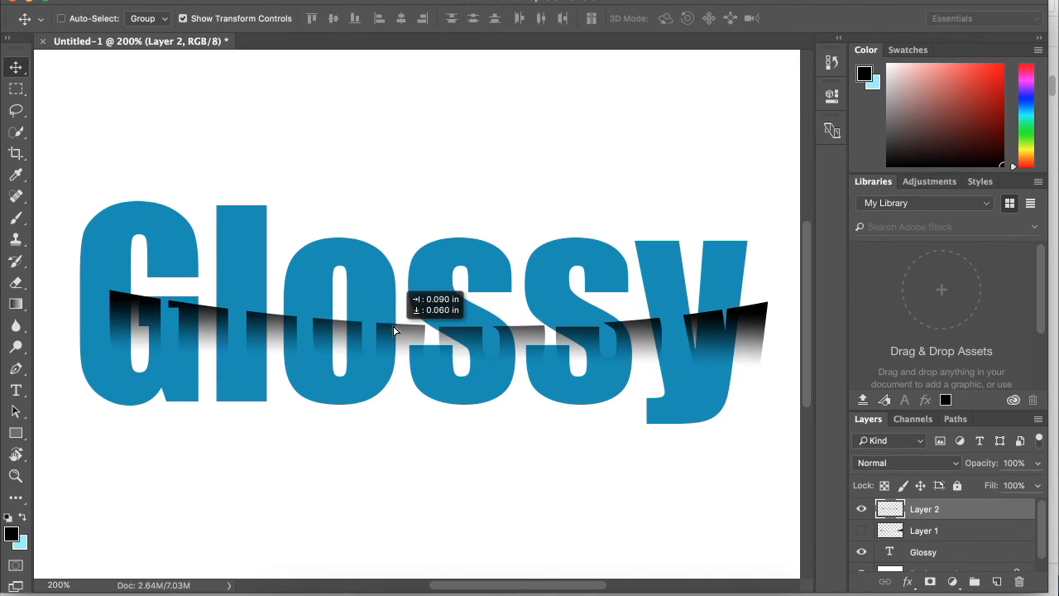
{"action": "left_click_drag", "start_coordinate": [394, 331], "coordinate": [371, 347]}
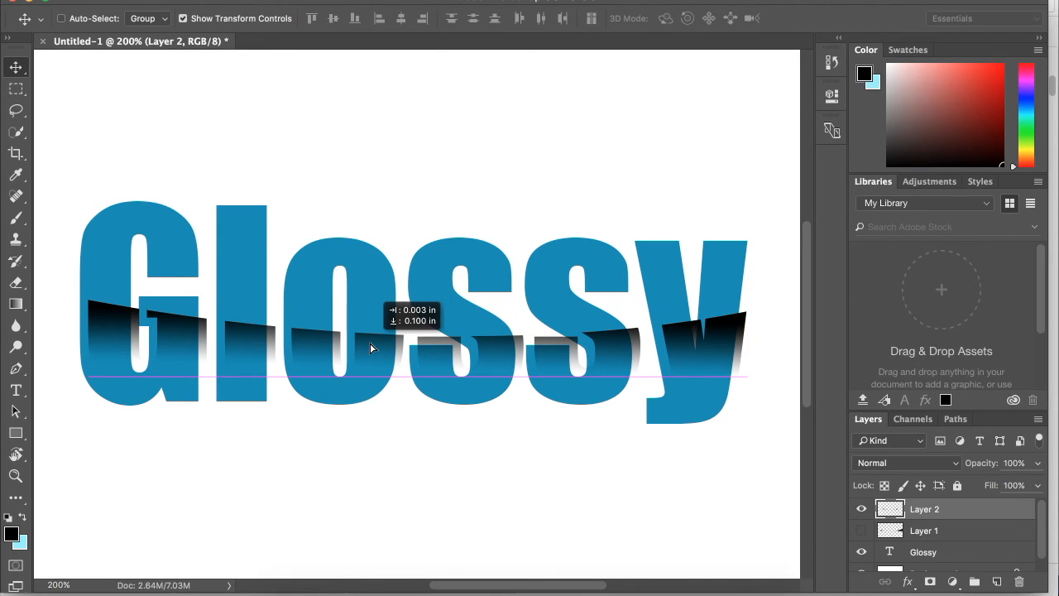
{"action": "left_click_drag", "start_coordinate": [371, 348], "coordinate": [367, 356]}
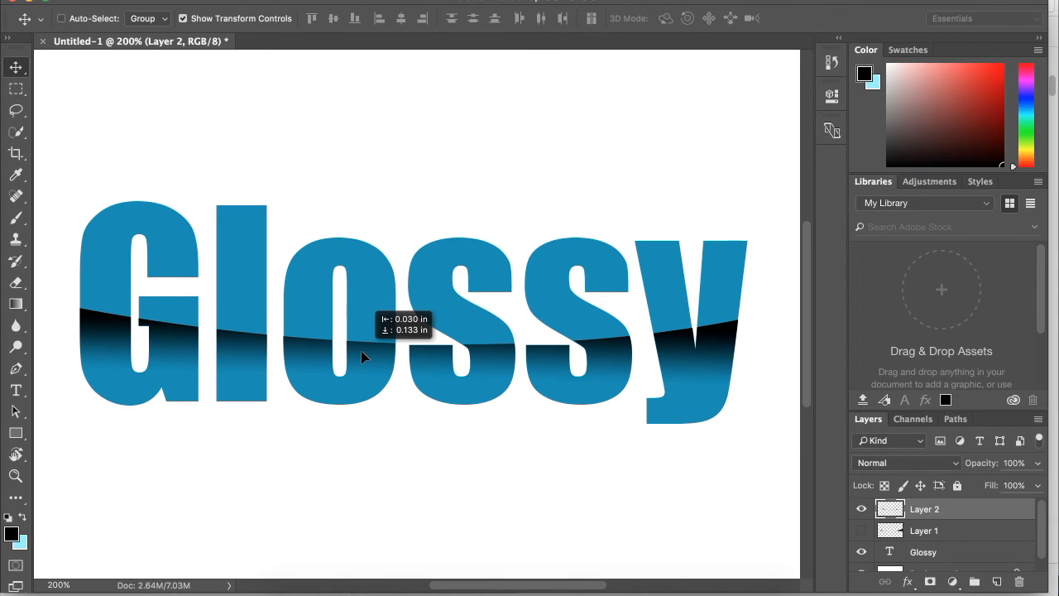
{"action": "left_click_drag", "start_coordinate": [364, 355], "coordinate": [356, 347]}
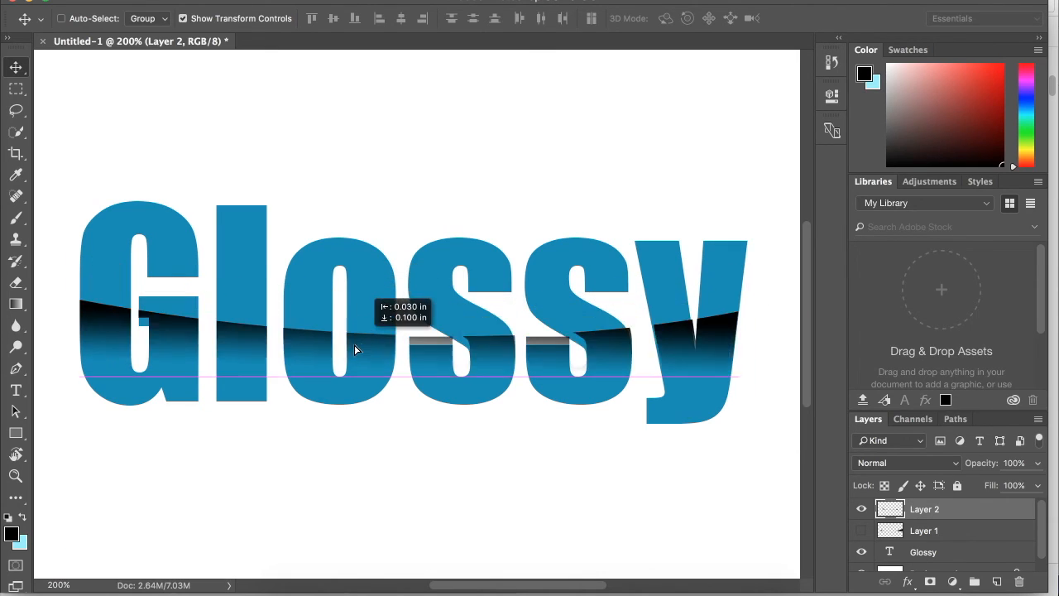
{"action": "left_click_drag", "start_coordinate": [356, 347], "coordinate": [361, 358]}
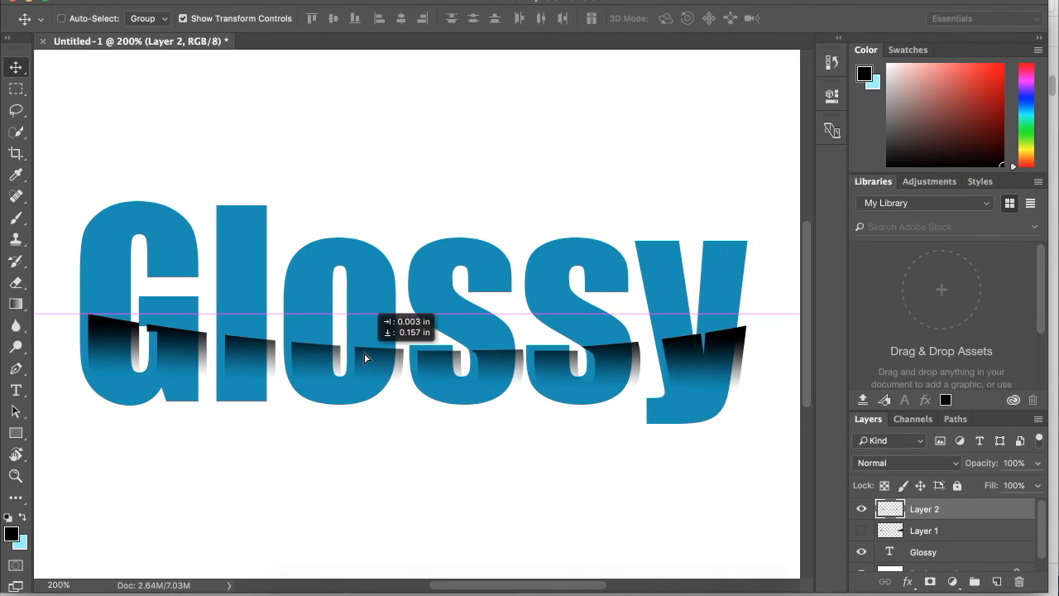
{"action": "left_click_drag", "start_coordinate": [364, 356], "coordinate": [364, 354]}
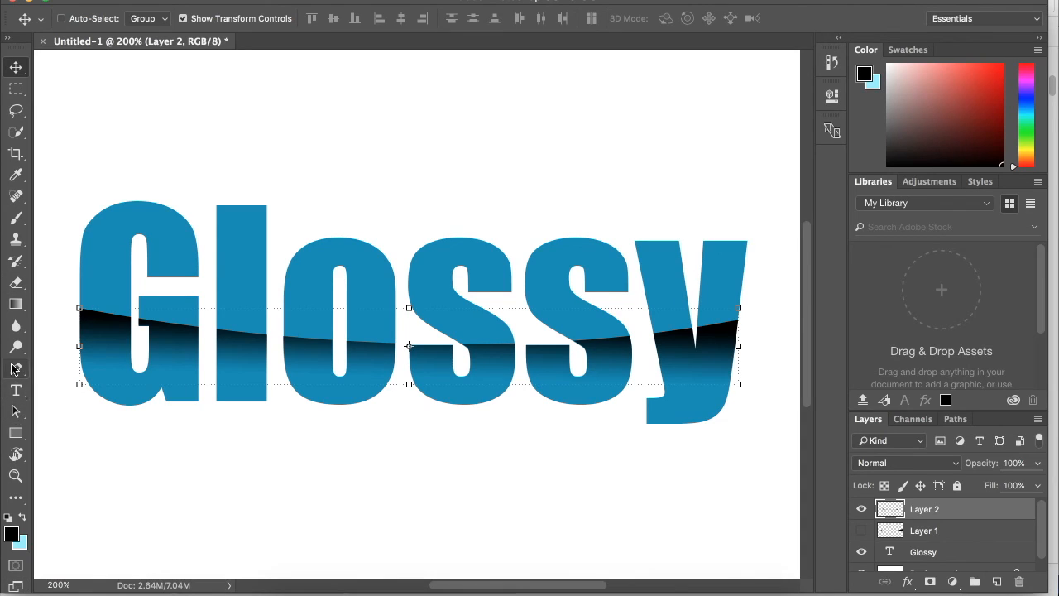
- Trace a Pen path along the band's top curve toward the right end of the word
{"action": "left_click", "coordinate": [15, 367]}
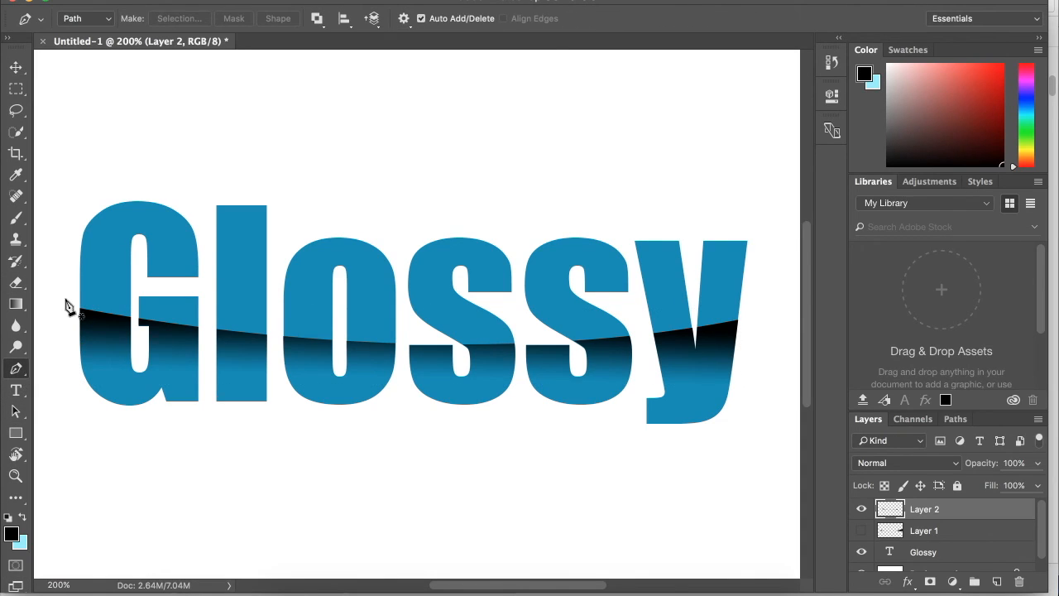
{"action": "mouse_move", "coordinate": [72, 311]}
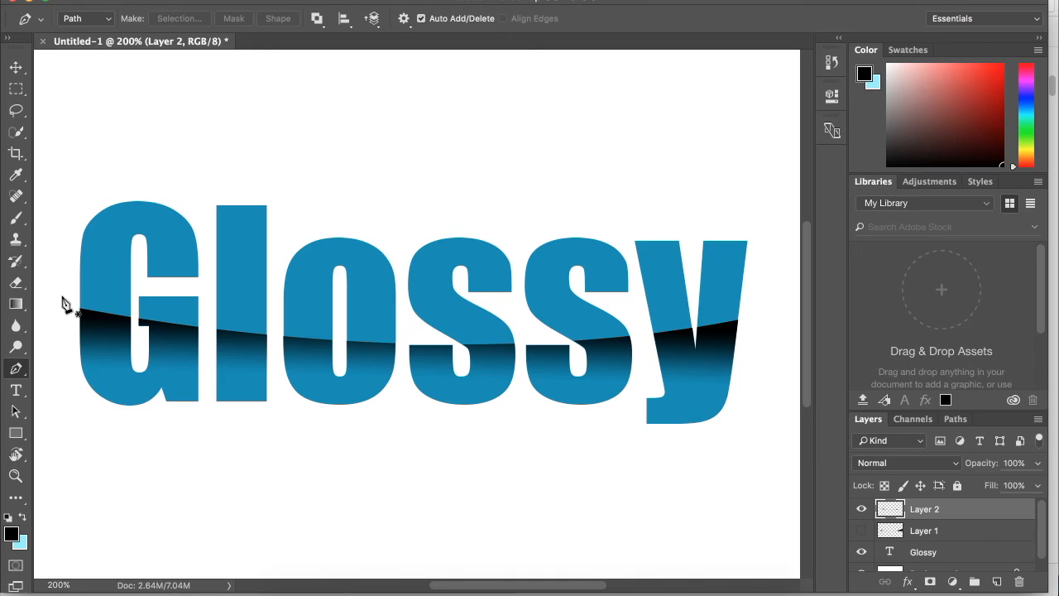
{"action": "mouse_move", "coordinate": [76, 313]}
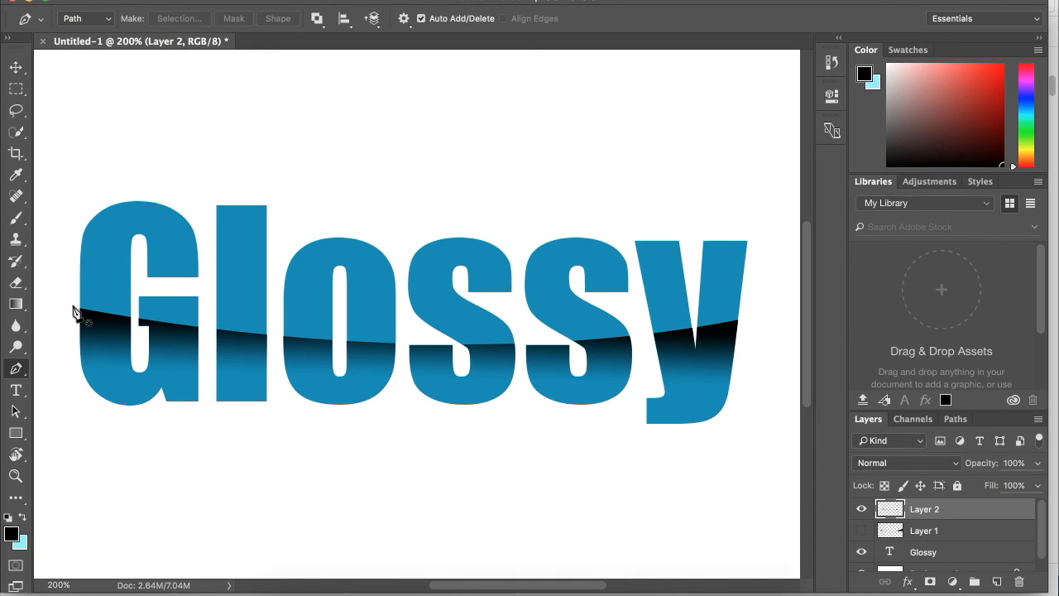
{"action": "mouse_move", "coordinate": [588, 351]}
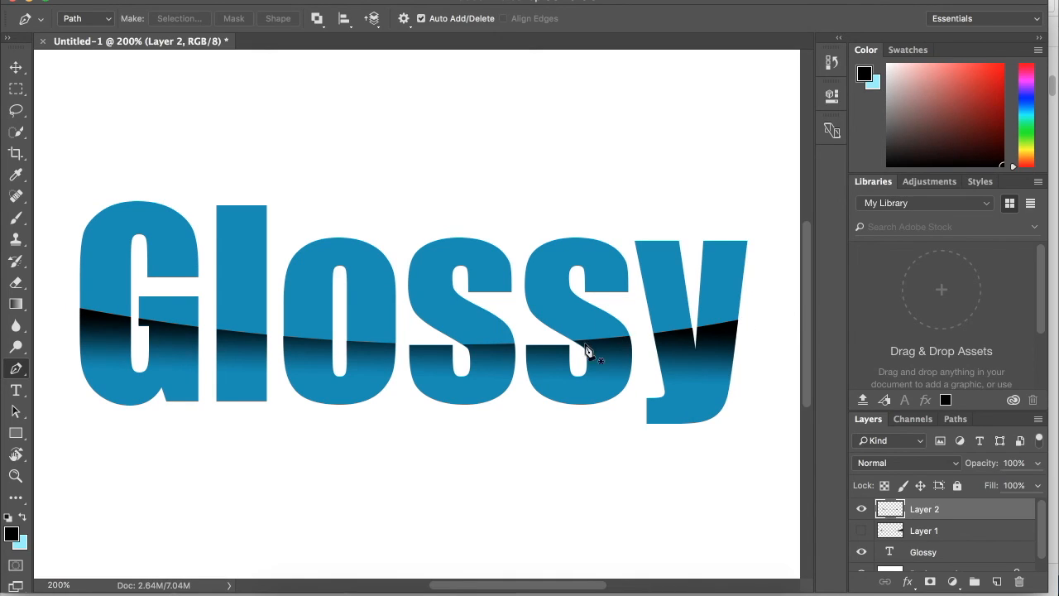
{"action": "mouse_move", "coordinate": [604, 351]}
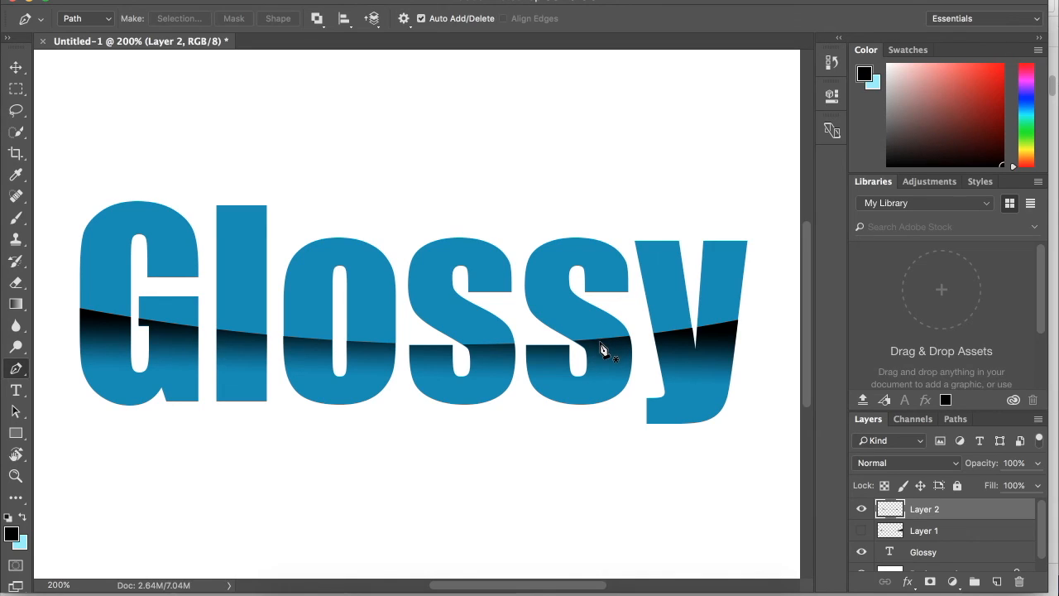
{"action": "mouse_move", "coordinate": [66, 311]}
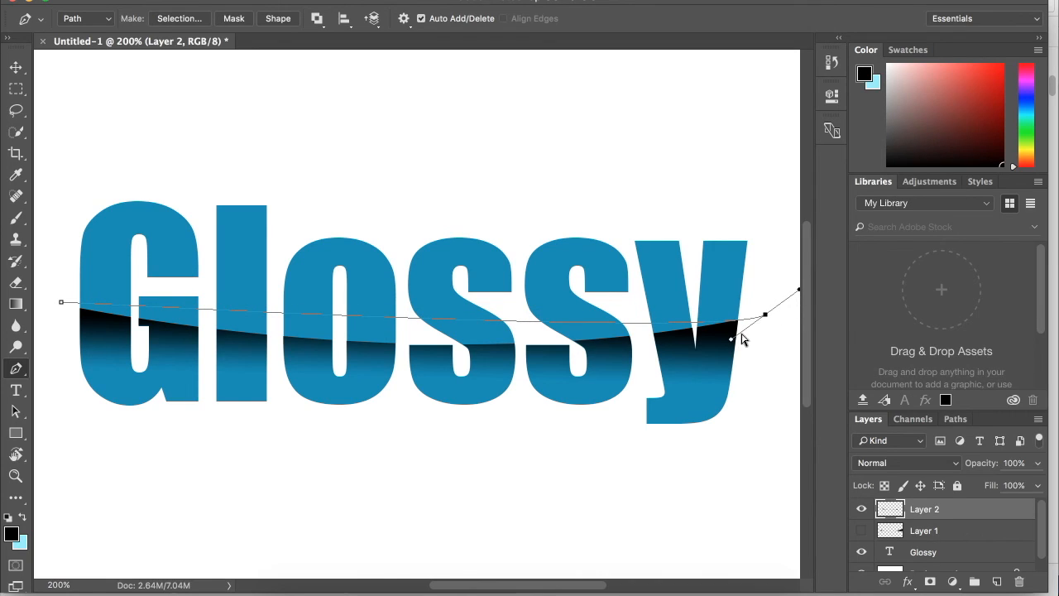
{"action": "left_click_drag", "start_coordinate": [731, 339], "coordinate": [542, 382]}
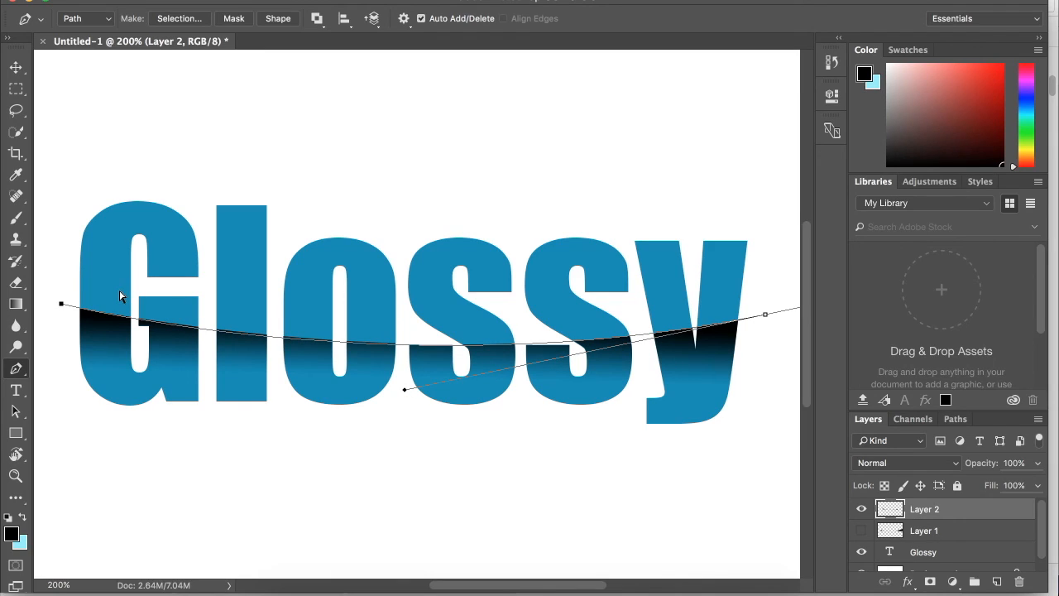
{"action": "mouse_move", "coordinate": [765, 321]}
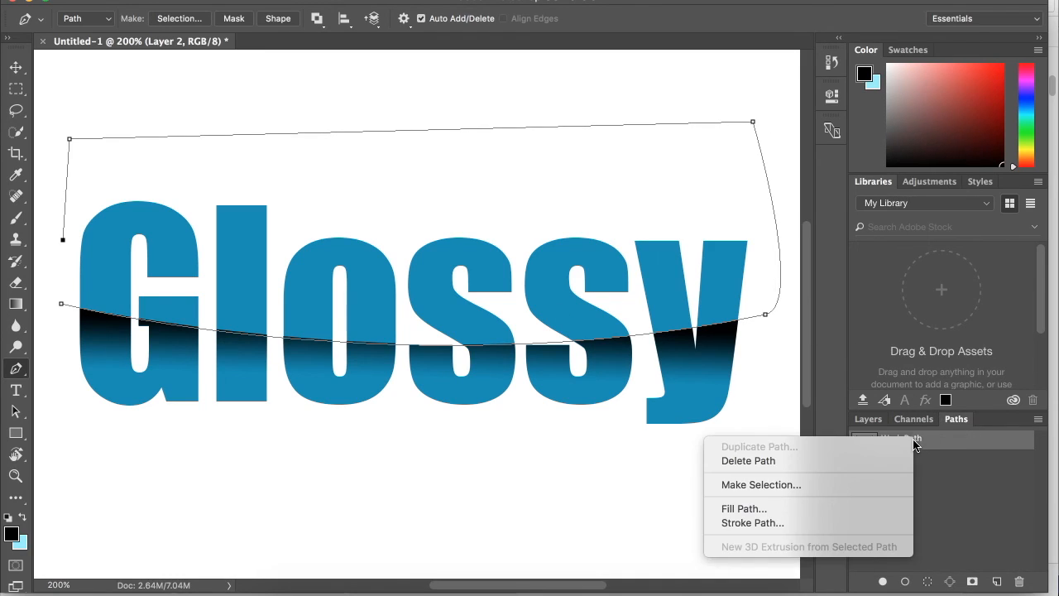
- Turn the upper curved path into a selection and add a new empty layer for the highlight
{"action": "left_click", "coordinate": [761, 483]}
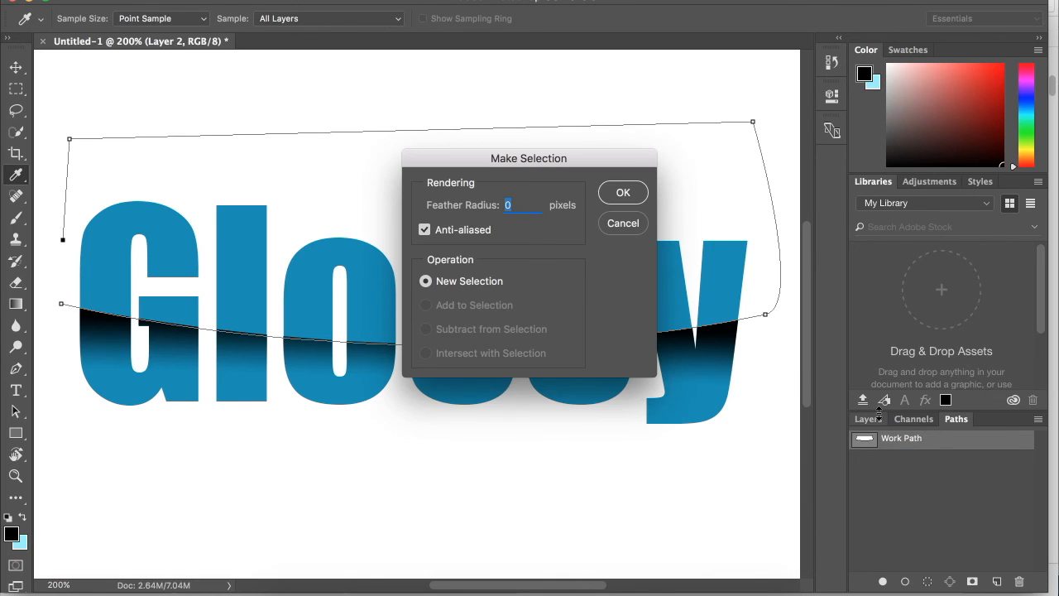
{"action": "left_click", "coordinate": [622, 192]}
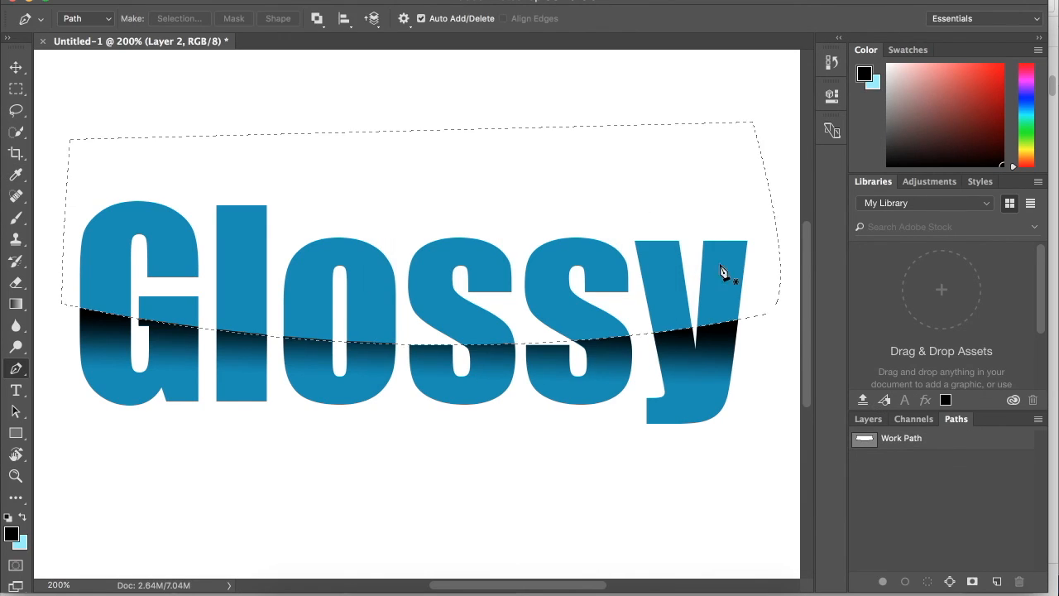
{"action": "left_click", "coordinate": [867, 419]}
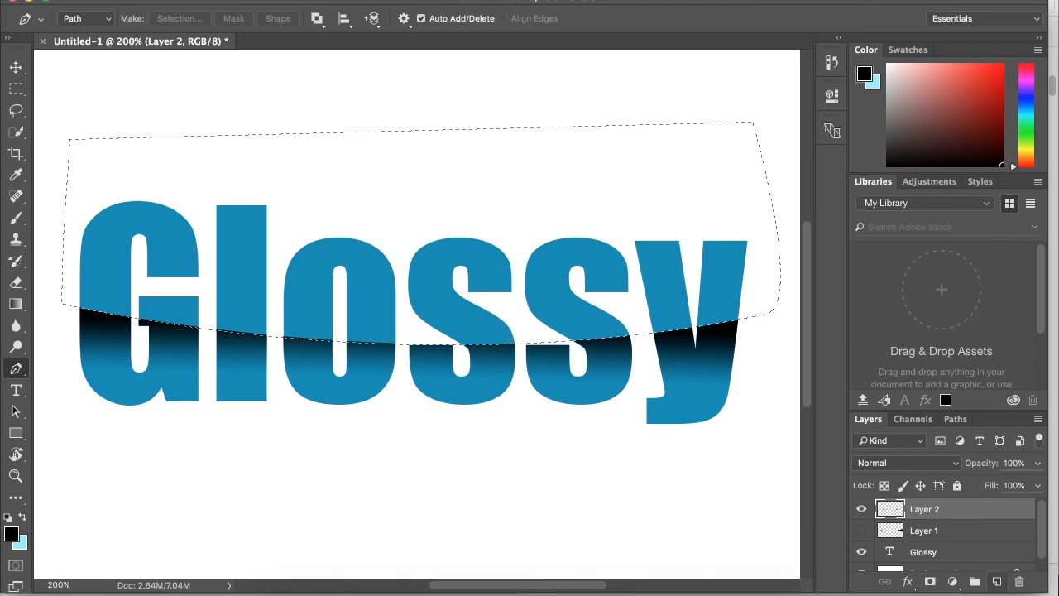
{"action": "left_click", "coordinate": [998, 581]}
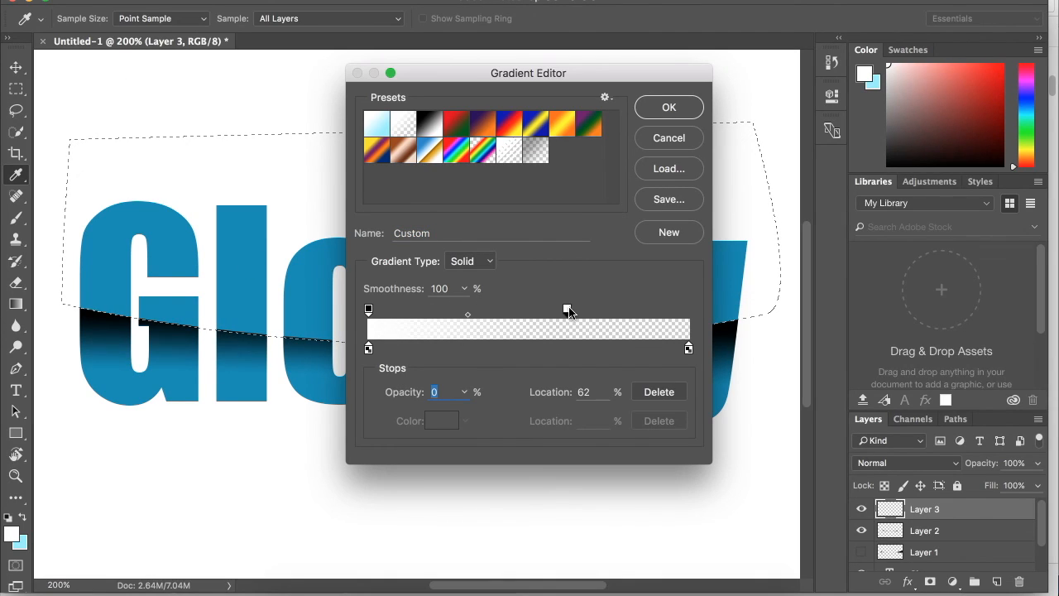
- Confirm a white-to-transparent gradient with its transparent end pushed further along
{"action": "left_click_drag", "start_coordinate": [569, 311], "coordinate": [605, 311]}
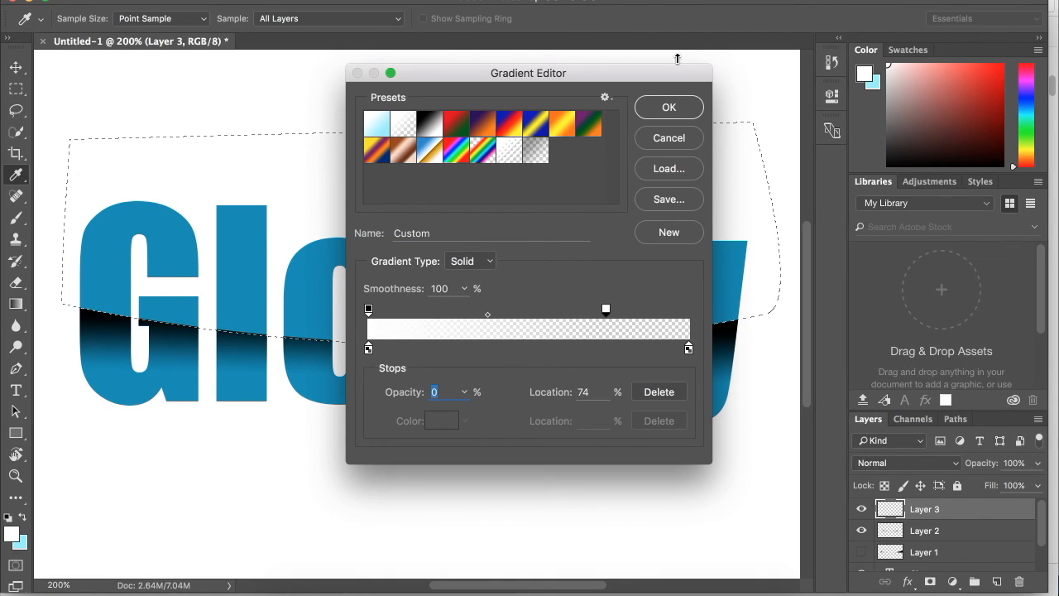
{"action": "left_click", "coordinate": [669, 106]}
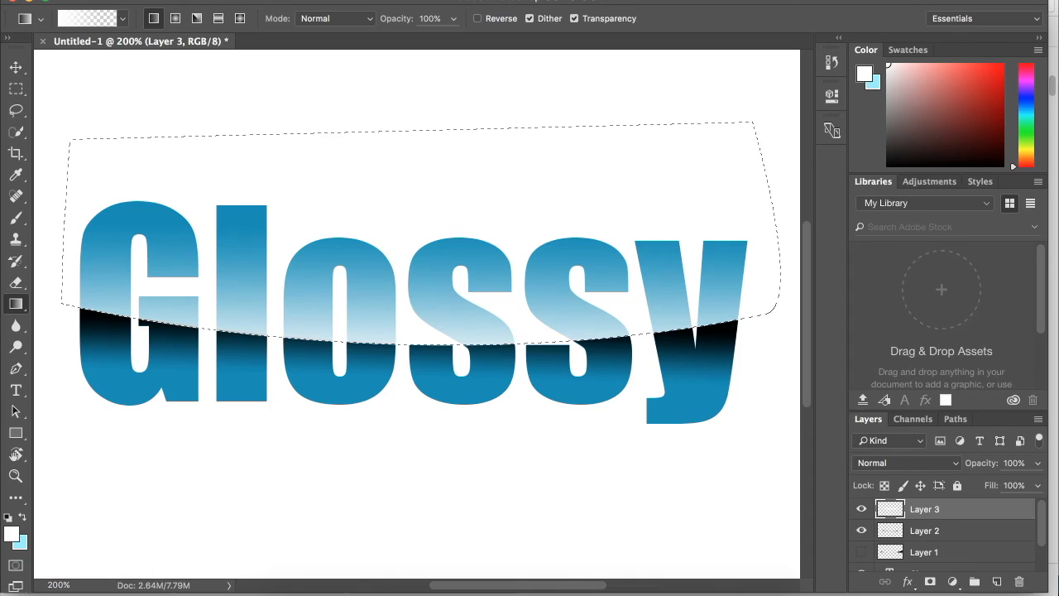
{"action": "left_click", "coordinate": [389, 7]}
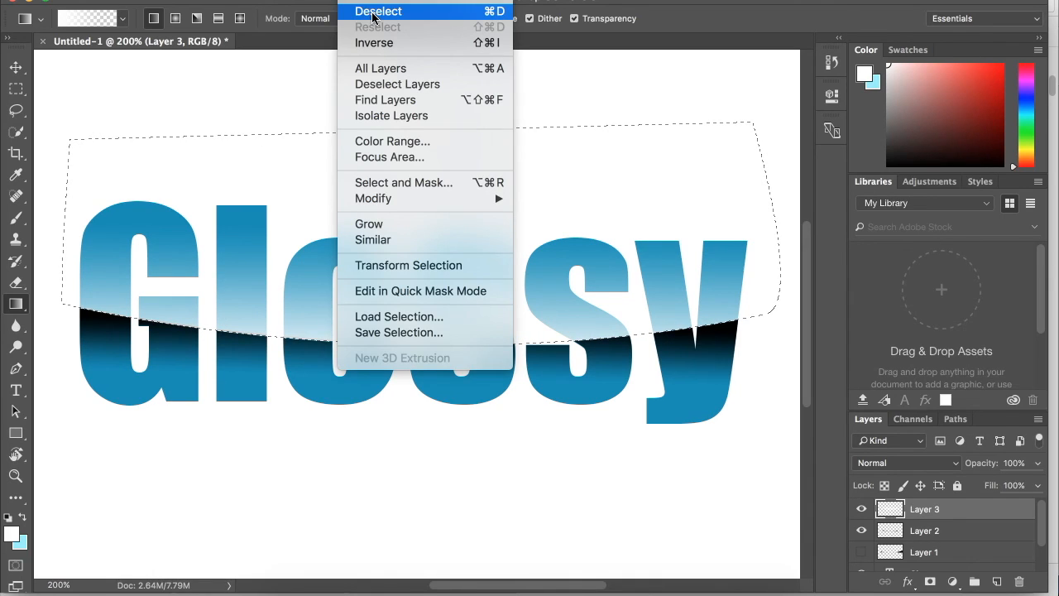
- Deselect, briefly toggle the background, and create a work path from the Glossy letters
{"action": "left_click", "coordinate": [377, 10]}
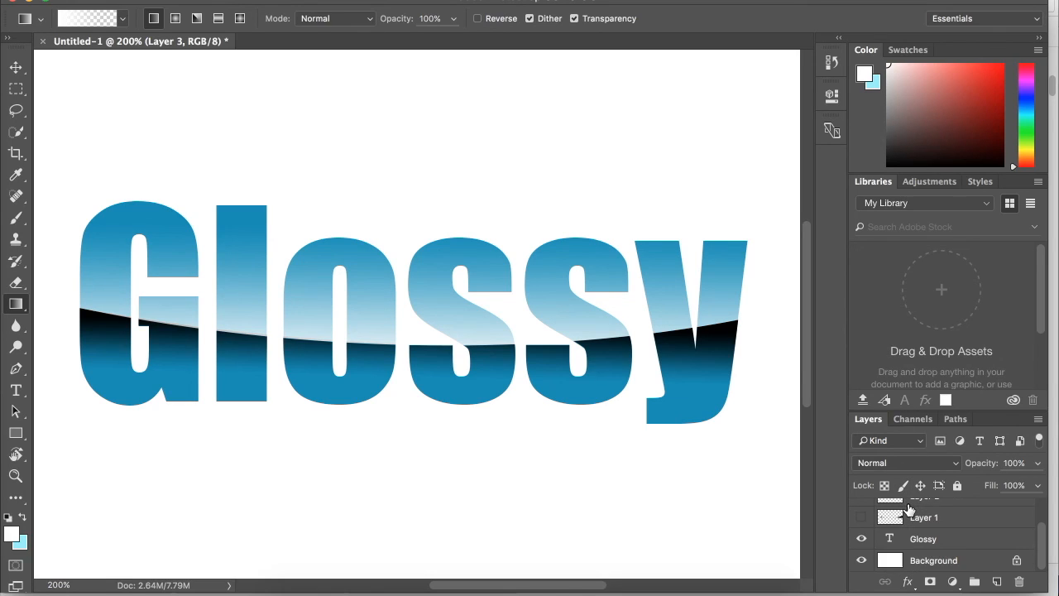
{"action": "left_click", "coordinate": [860, 559]}
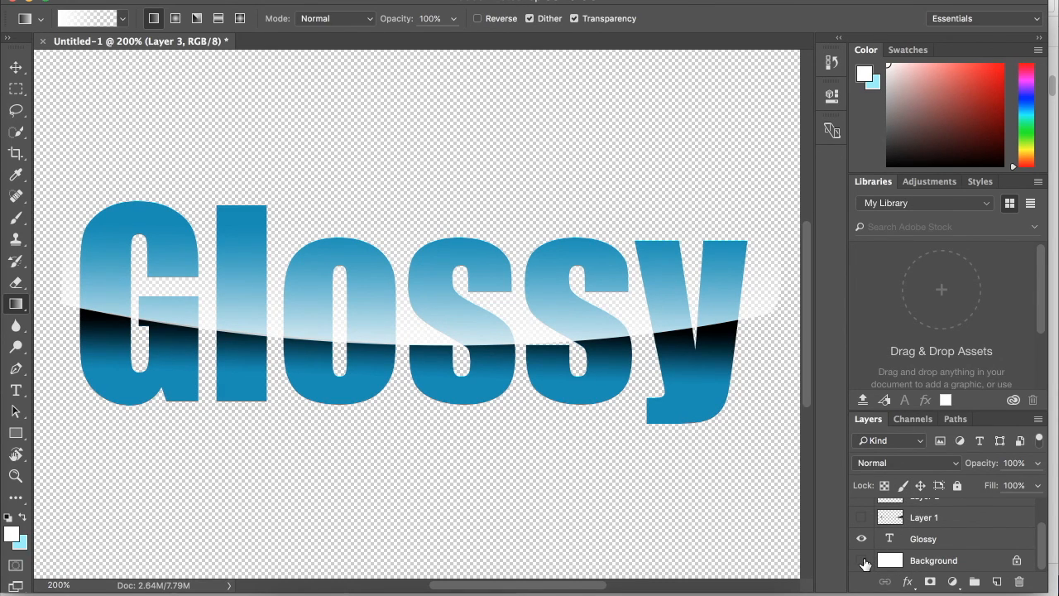
{"action": "left_click", "coordinate": [860, 559]}
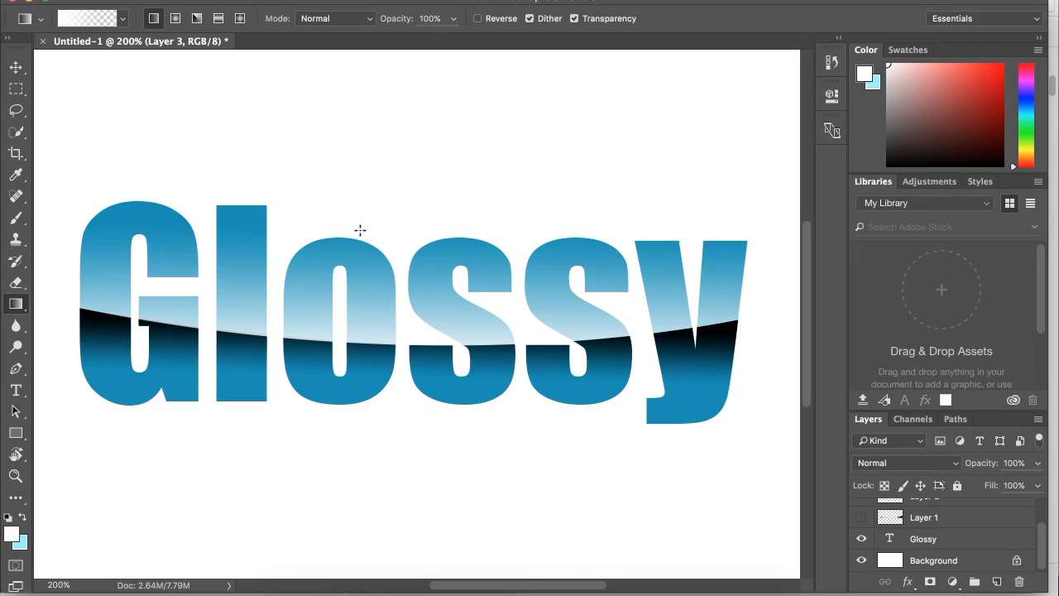
{"action": "mouse_move", "coordinate": [70, 298]}
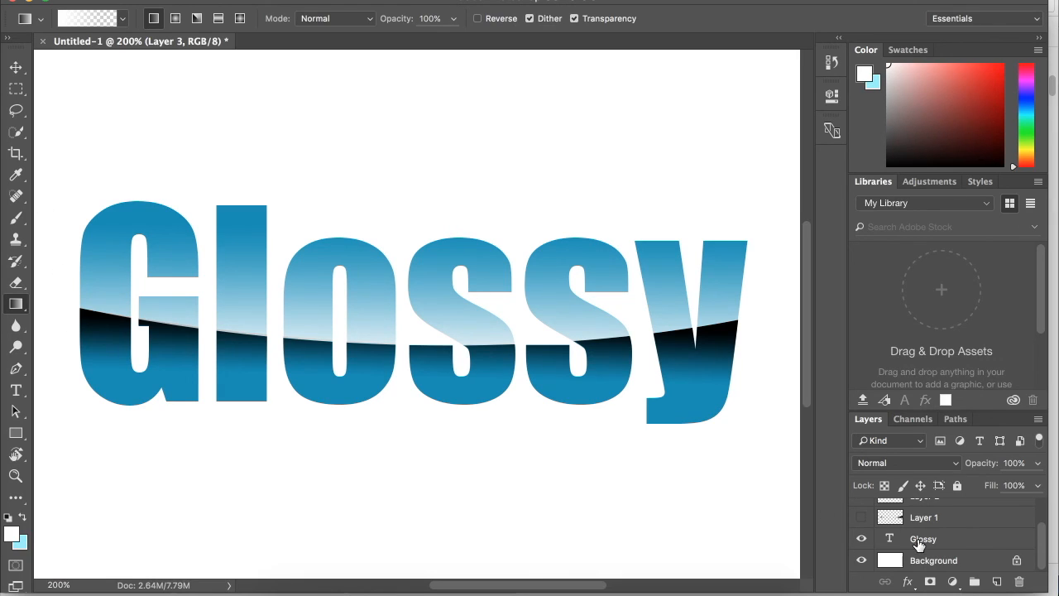
{"action": "left_click", "coordinate": [923, 539]}
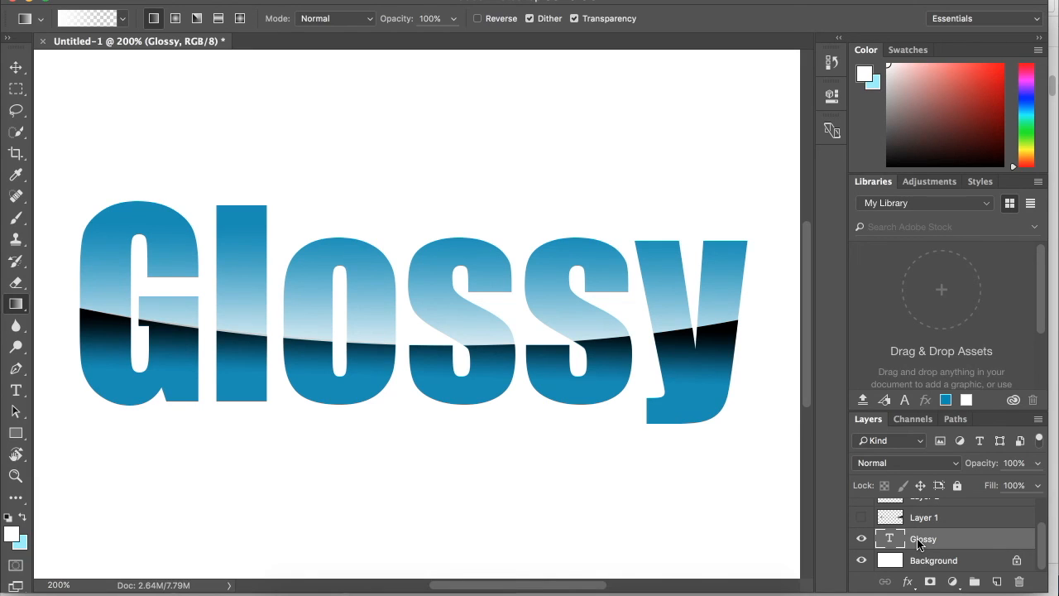
{"action": "right_click", "coordinate": [923, 540]}
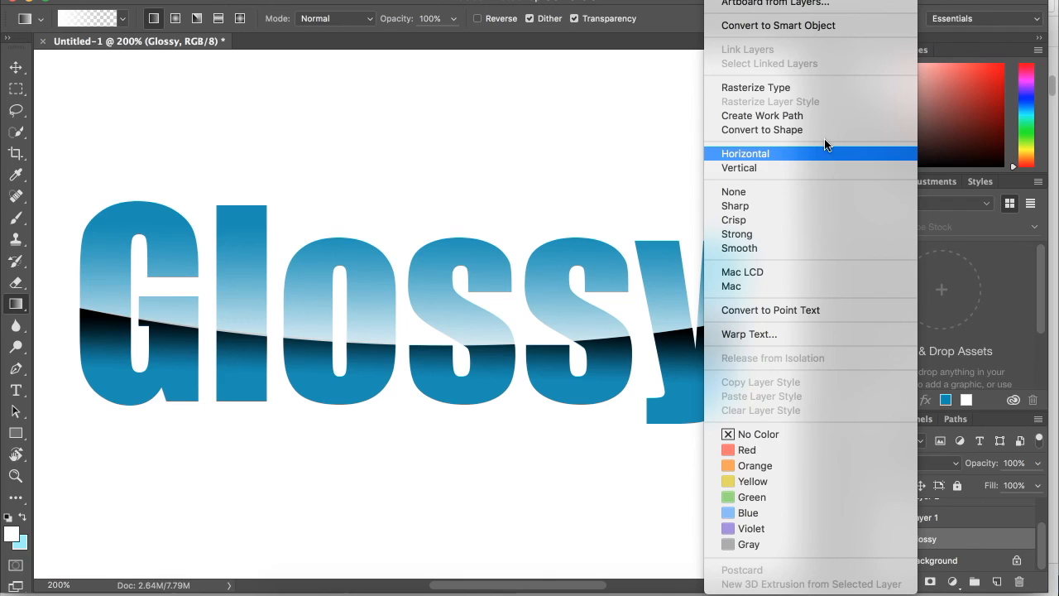
{"action": "left_click", "coordinate": [761, 116]}
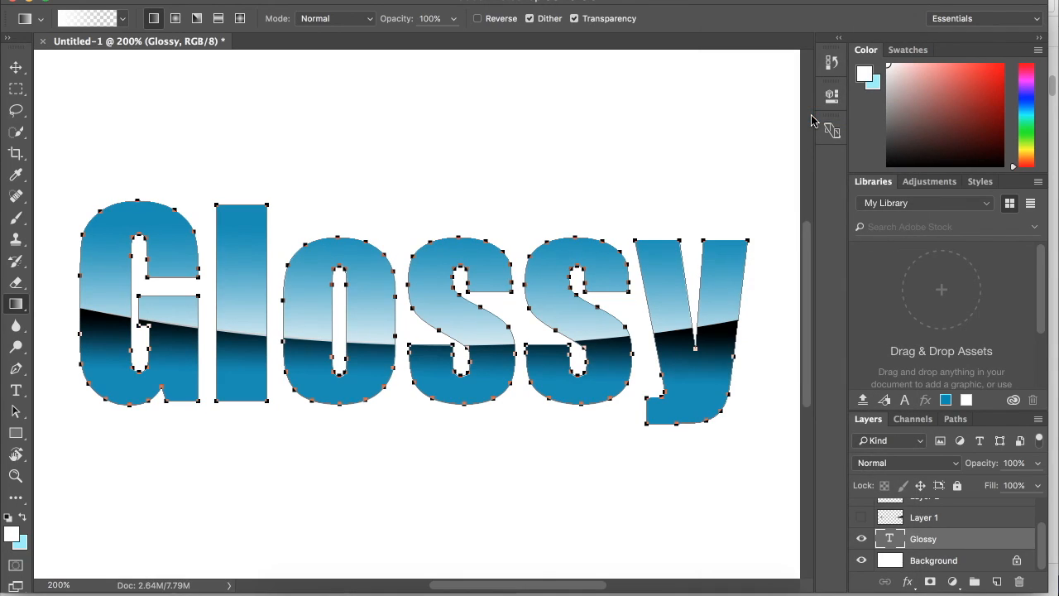
- Turn the letter-outline work path into an active selection
{"action": "left_click", "coordinate": [956, 418]}
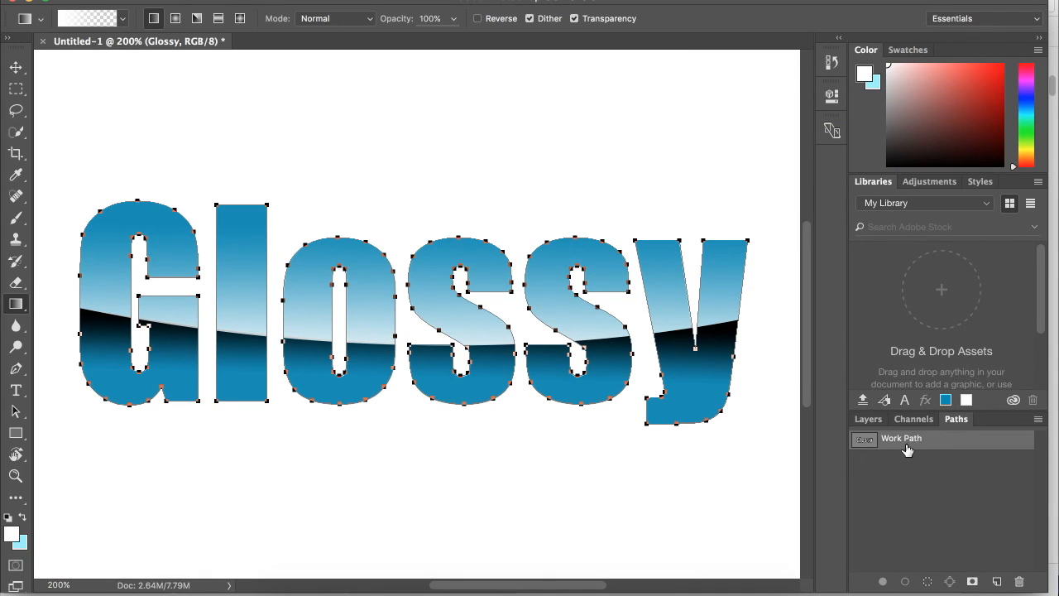
{"action": "right_click", "coordinate": [900, 437]}
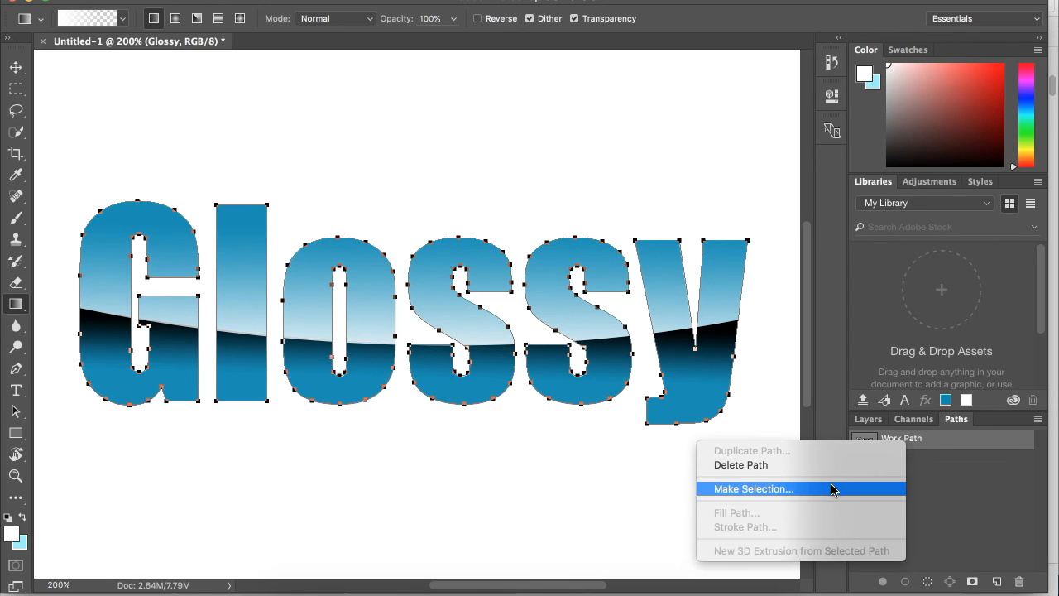
{"action": "left_click", "coordinate": [753, 488]}
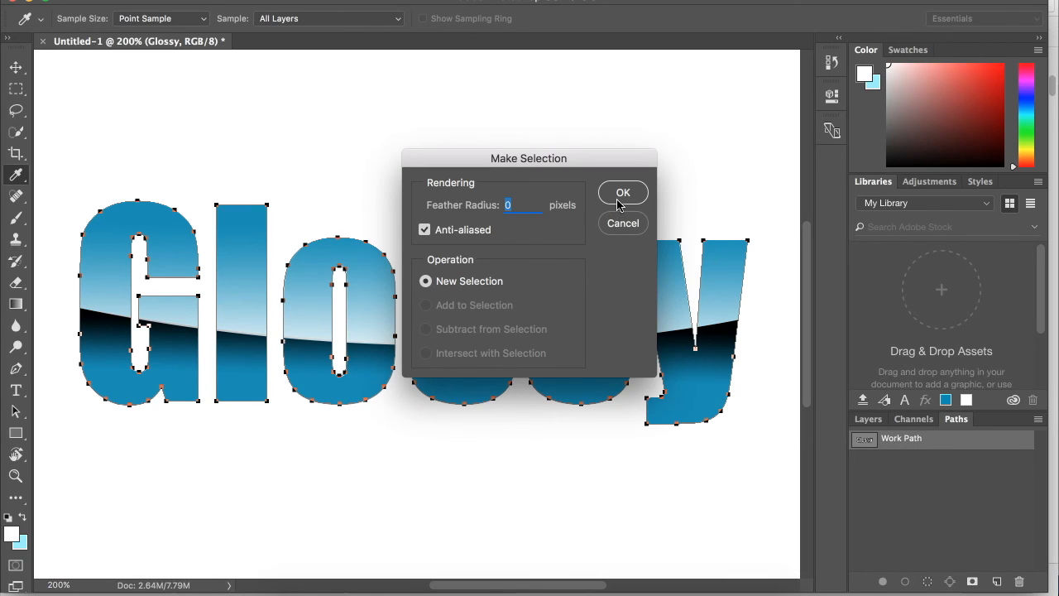
{"action": "left_click", "coordinate": [623, 191]}
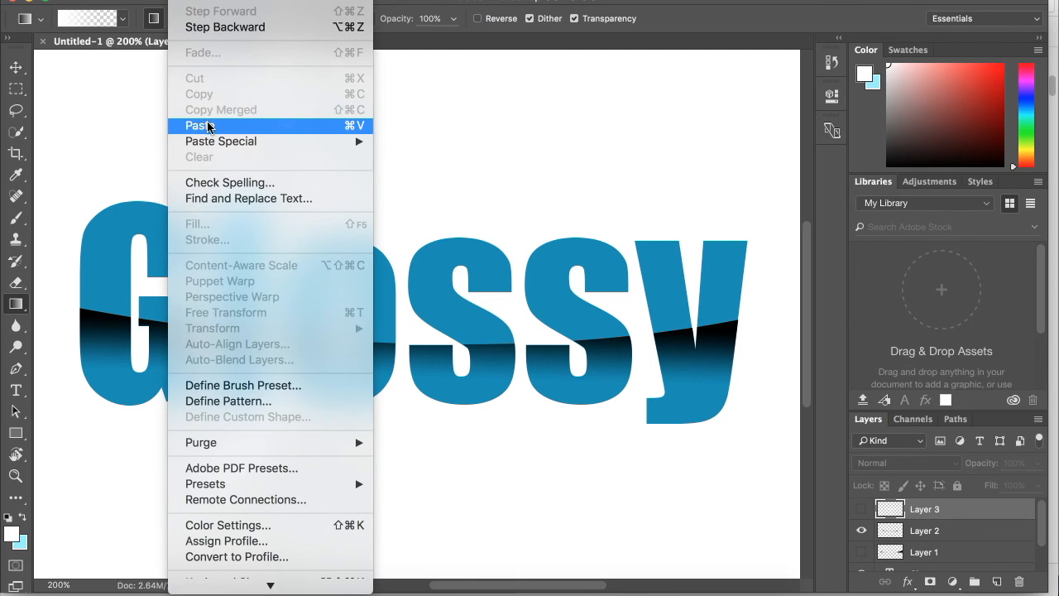
- Paste the copied shading as Layer 4 and move it into line with the letters
{"action": "left_click", "coordinate": [196, 126]}
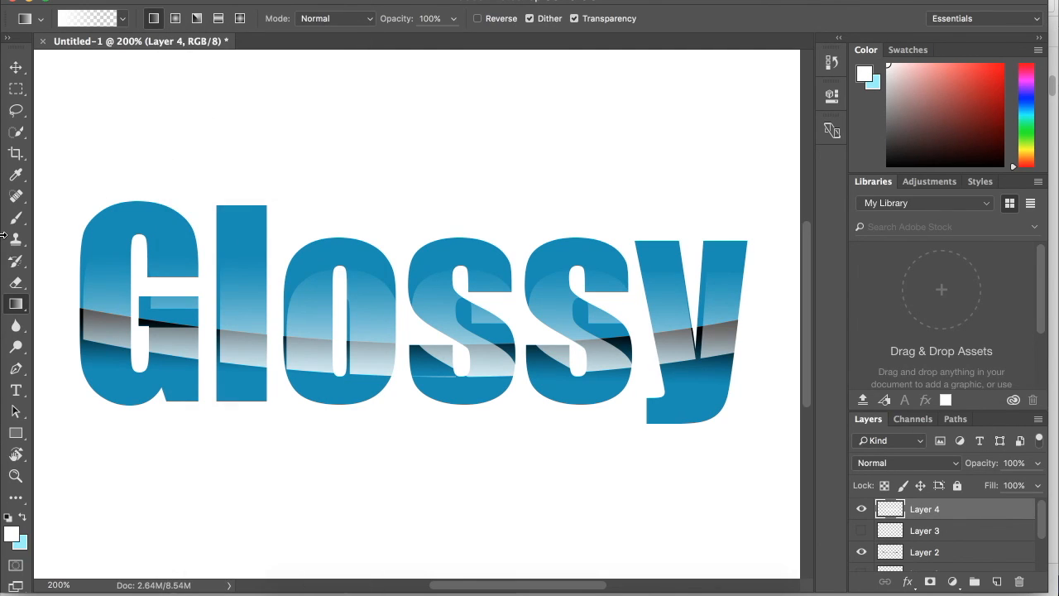
{"action": "left_click", "coordinate": [17, 67]}
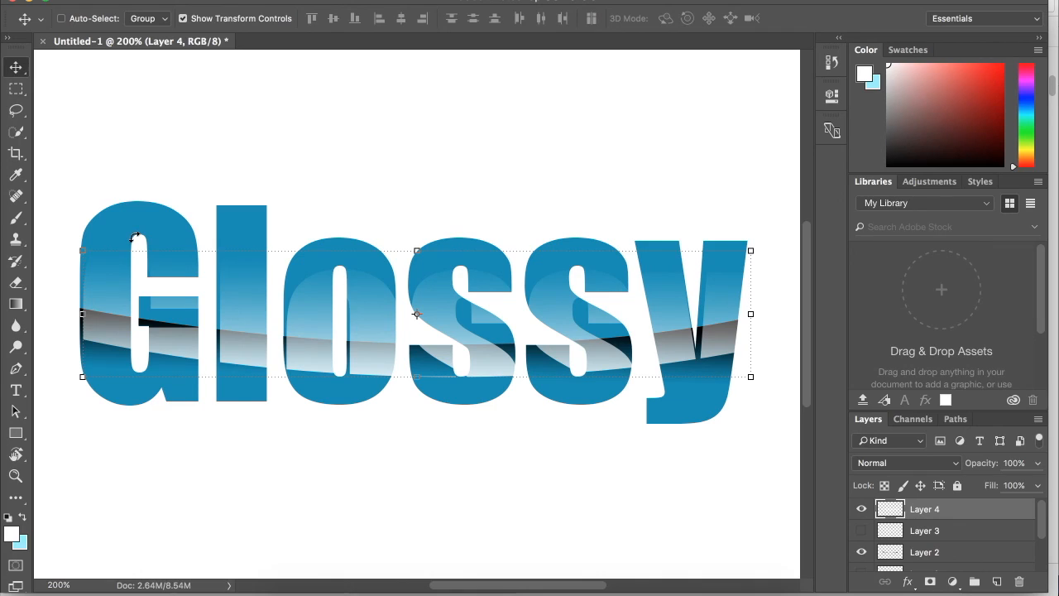
{"action": "mouse_move", "coordinate": [315, 331]}
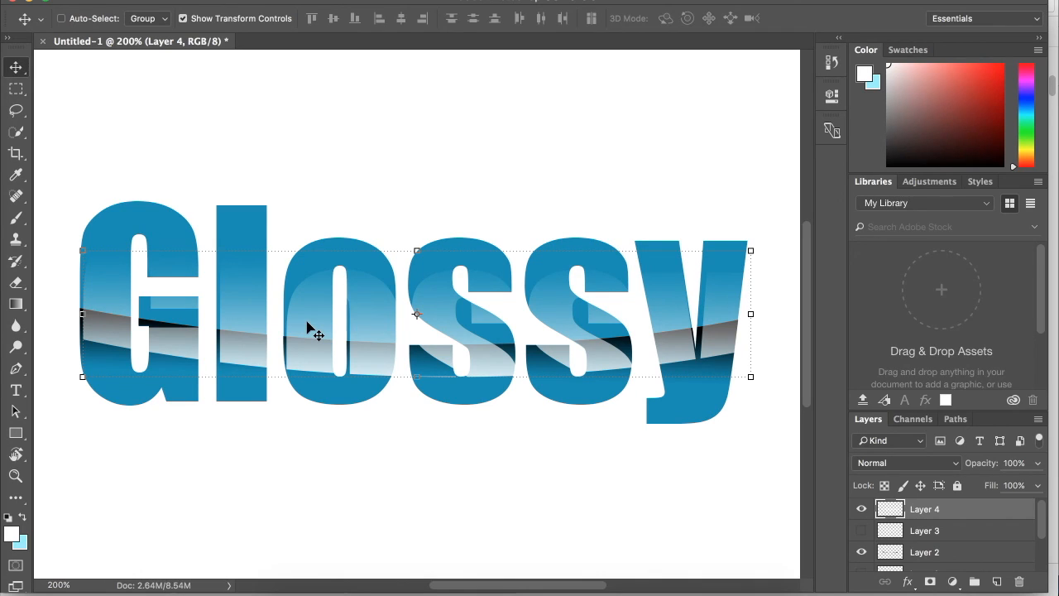
{"action": "left_click_drag", "start_coordinate": [314, 327], "coordinate": [311, 297]}
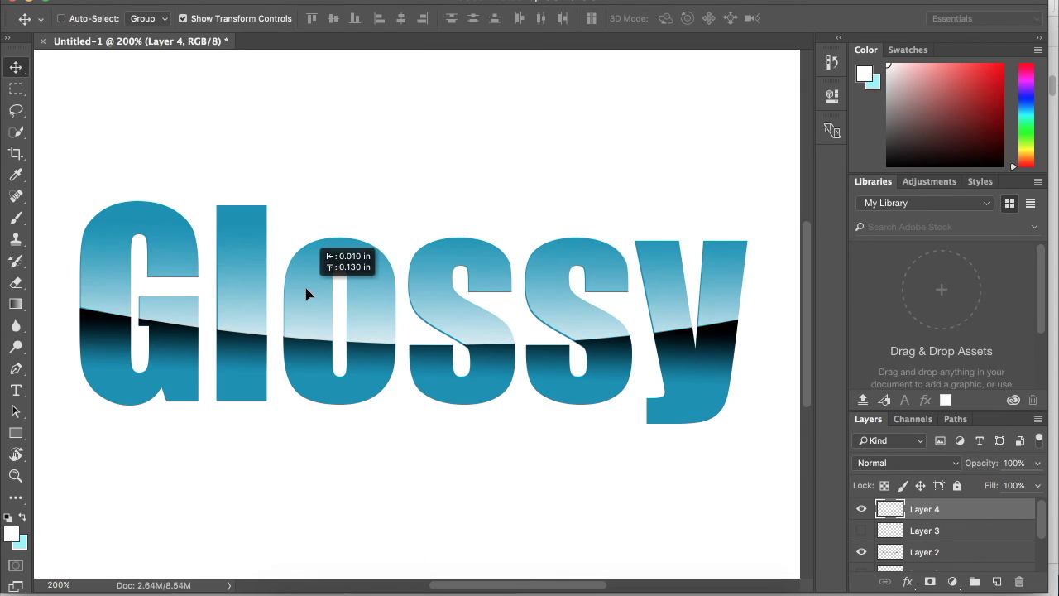
{"action": "left_click_drag", "start_coordinate": [307, 295], "coordinate": [308, 294]}
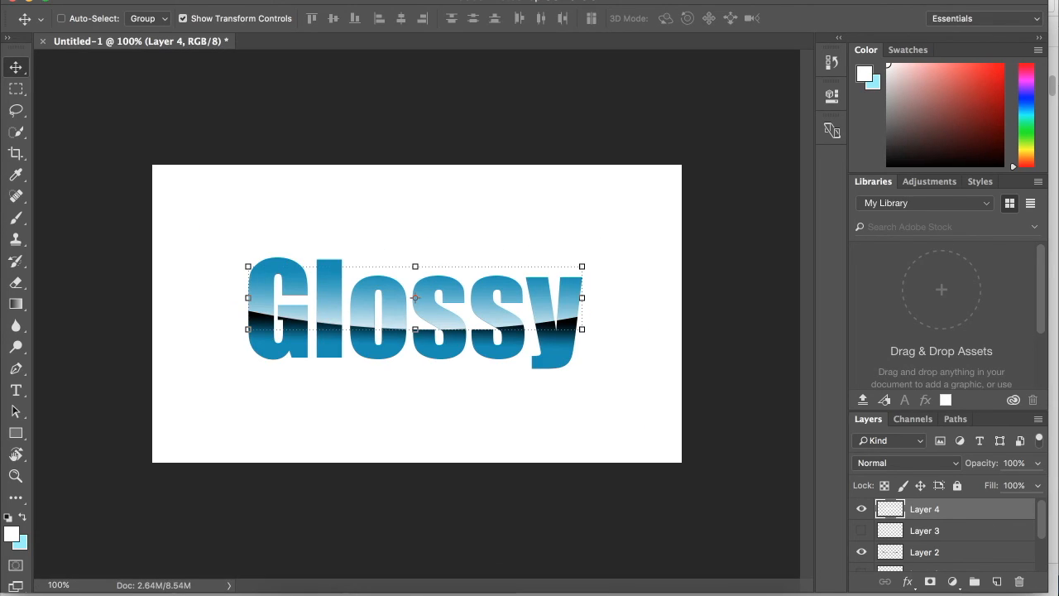
{"action": "mouse_move", "coordinate": [960, 461]}
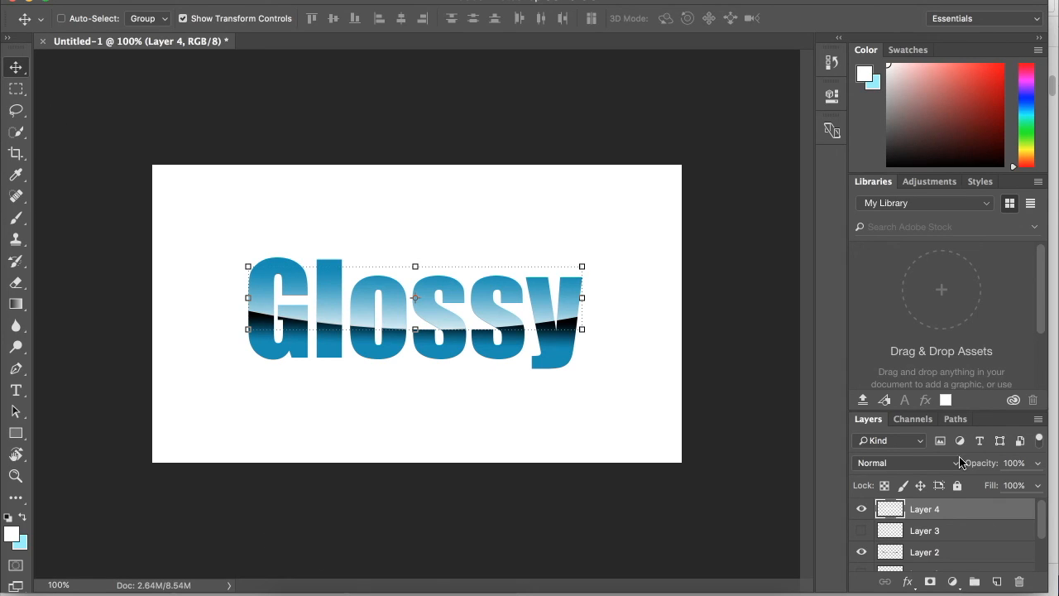
{"action": "mouse_move", "coordinate": [1039, 470]}
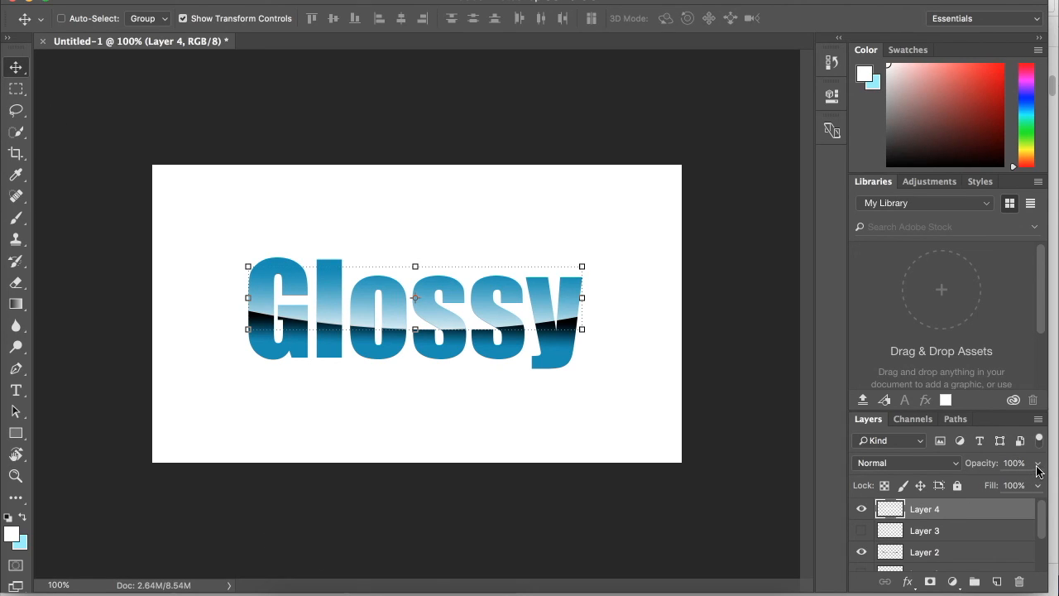
{"action": "mouse_move", "coordinate": [1037, 470]}
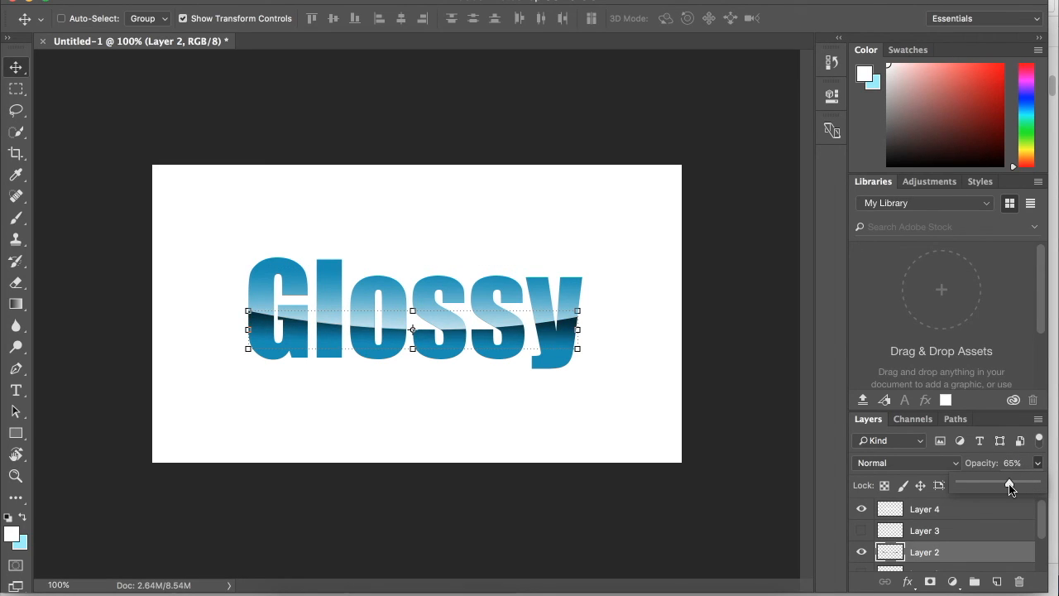
- Make the Background layer active after fading Layer 2
{"action": "left_click", "coordinate": [933, 560]}
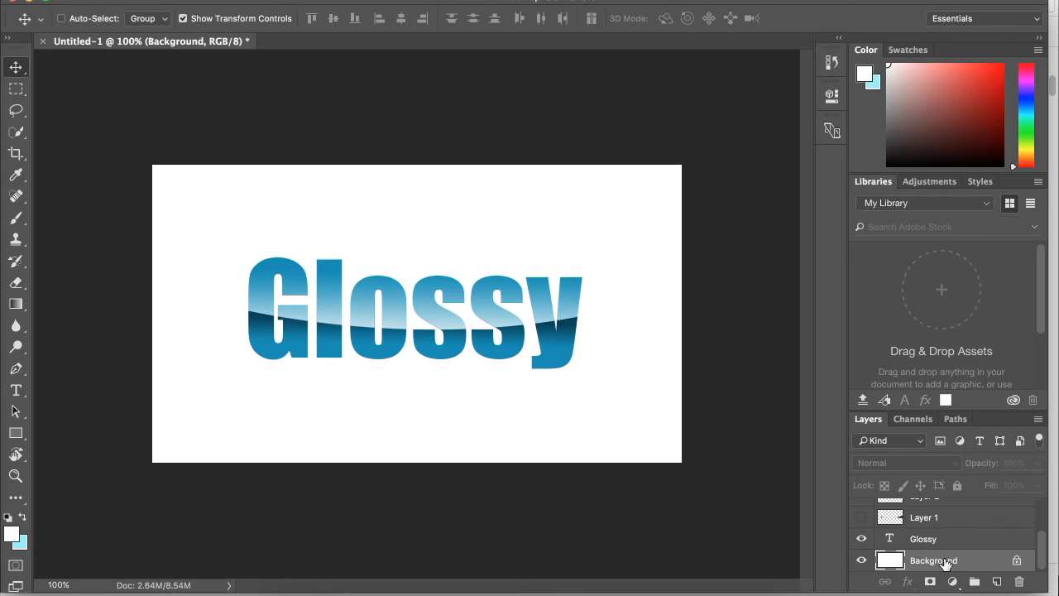